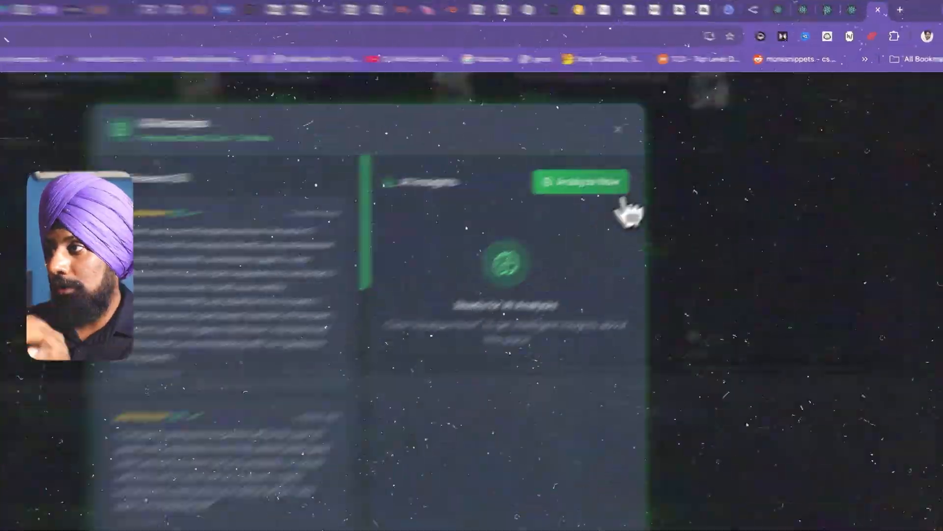
Run Analyze Now in the AI Maps demo to analyse the place's reviews
click(579, 182)
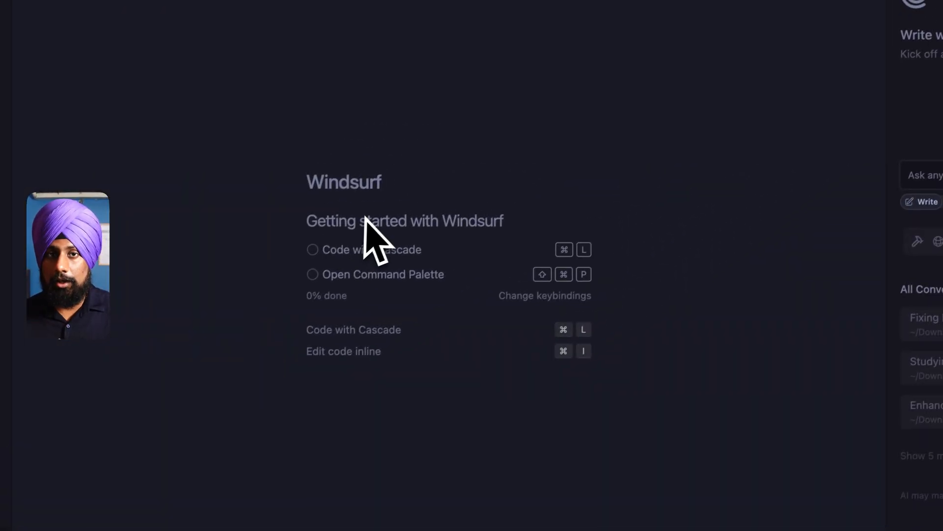
Switch the Cascade model to Claude 4 Sonnet (BYOK) and add the kwebby SEO landing page prompt
click(718, 187)
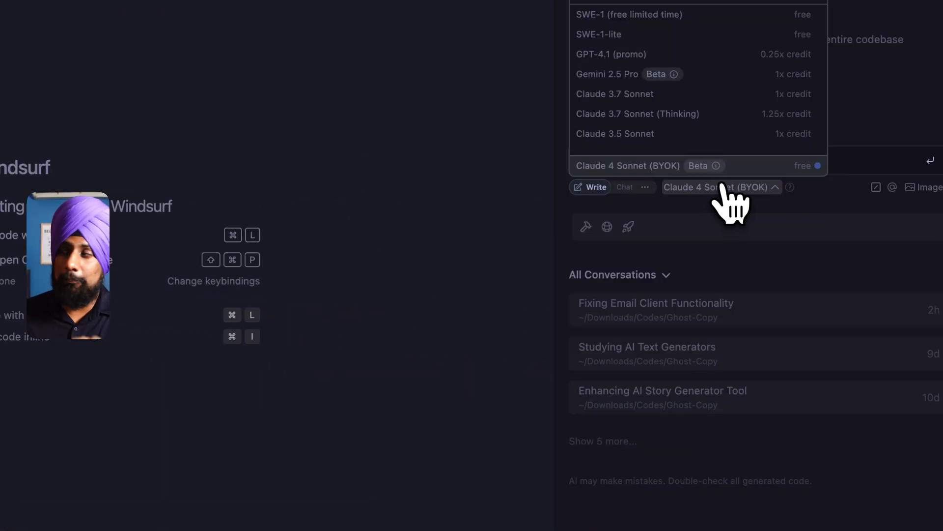
mouse_move(735, 211)
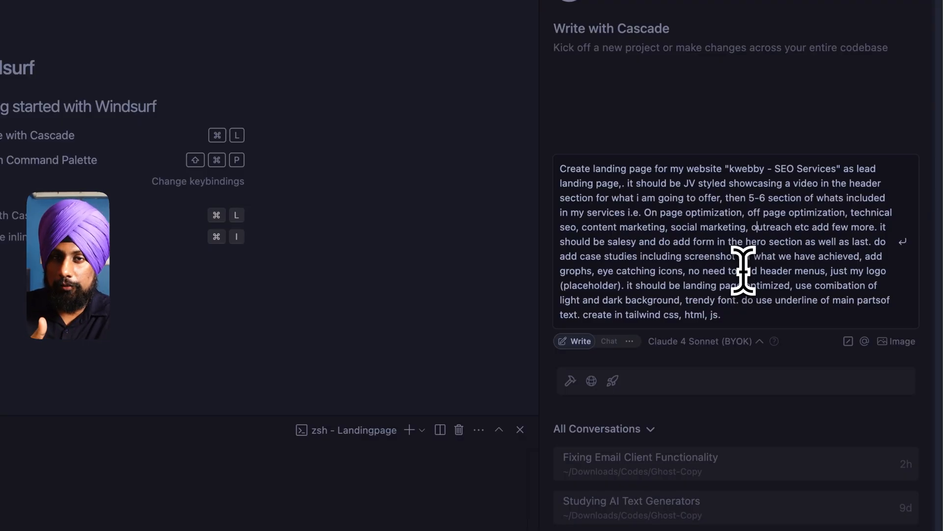
scroll(down, 3)
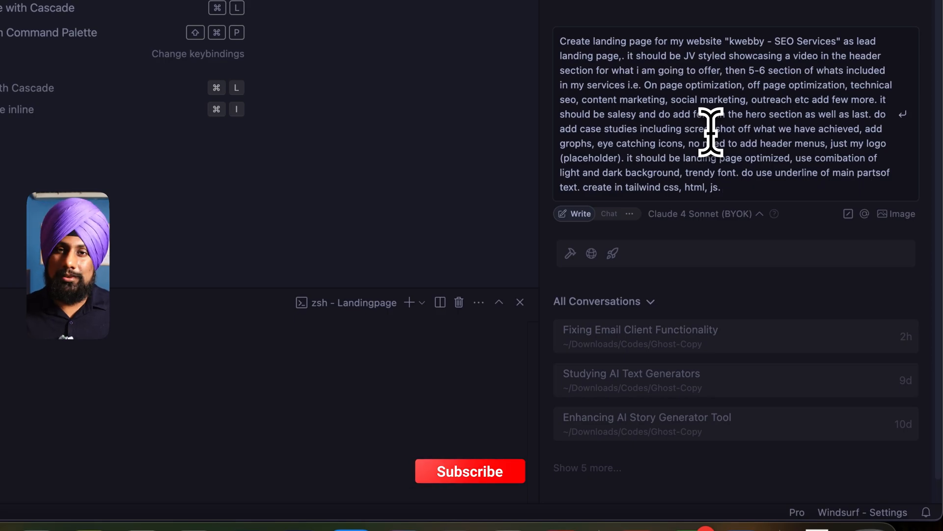
Send the kwebby SEO landing page prompt and accept the generated index.html changes
click(470, 471)
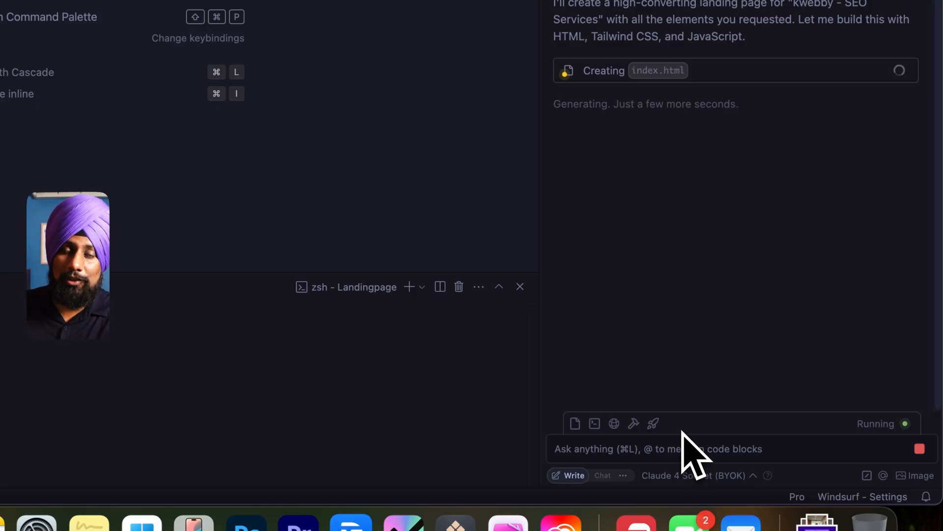
mouse_move(680, 475)
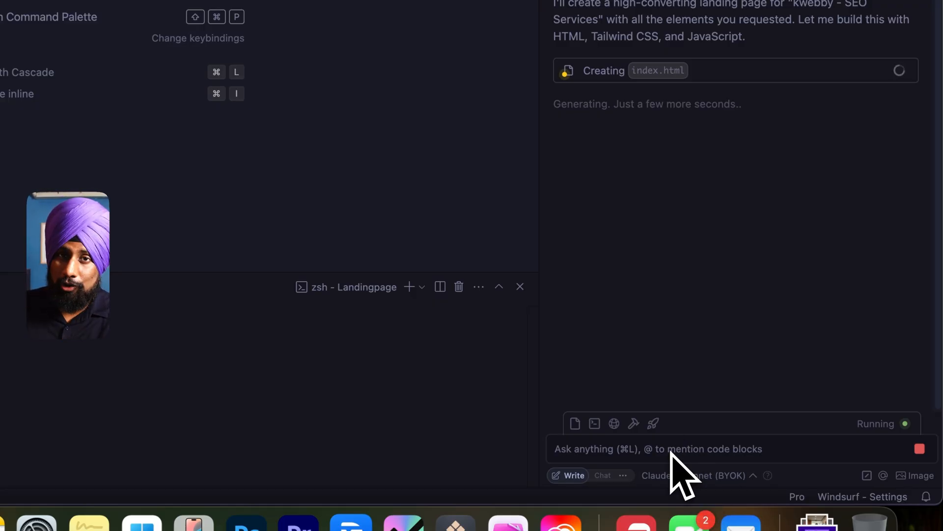
mouse_move(785, 259)
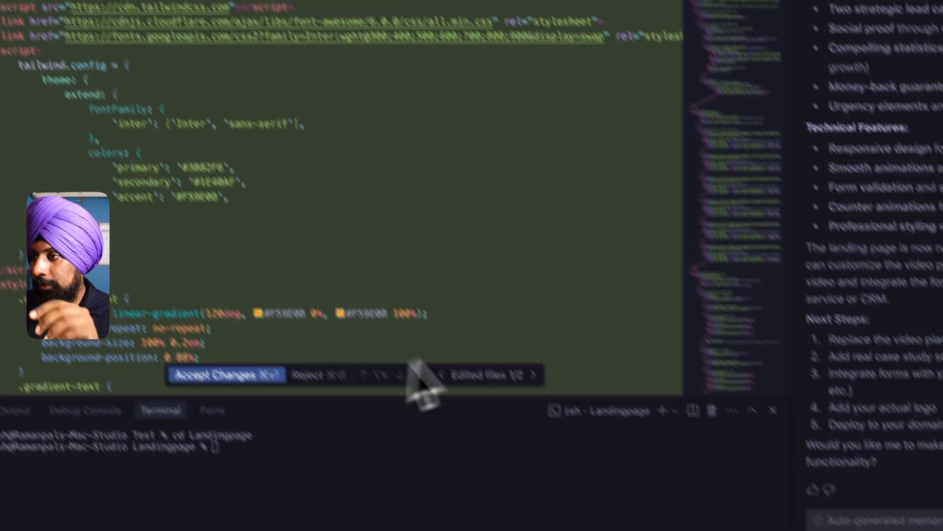
click(226, 374)
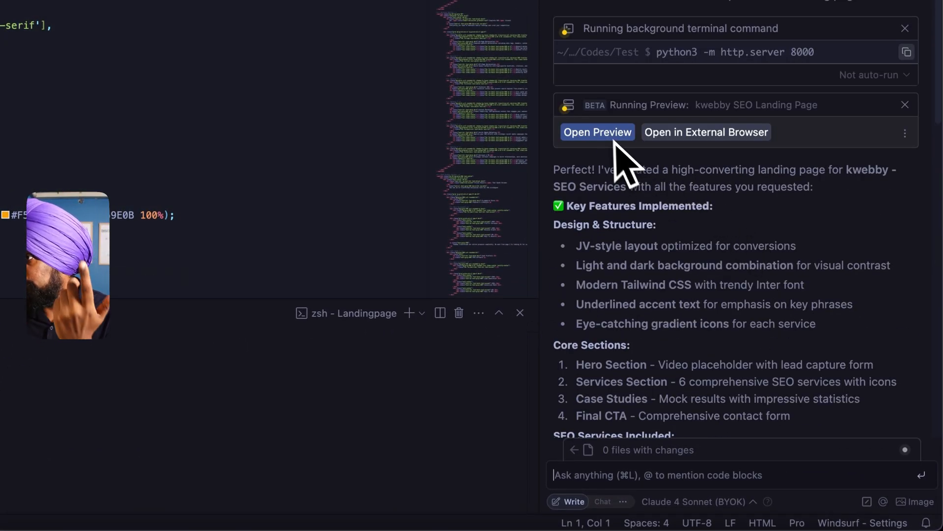
Open the landing page preview and browse from the hero down to the closing contact form
click(597, 132)
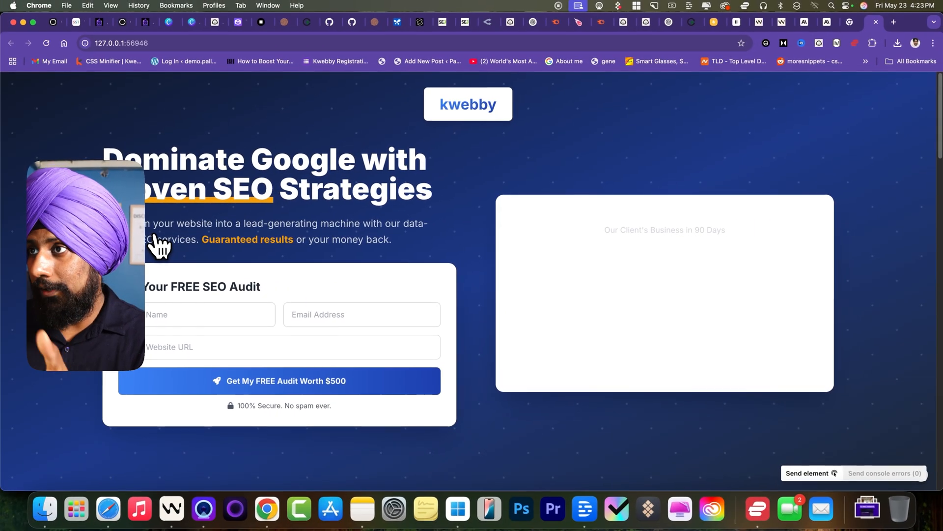
mouse_move(479, 136)
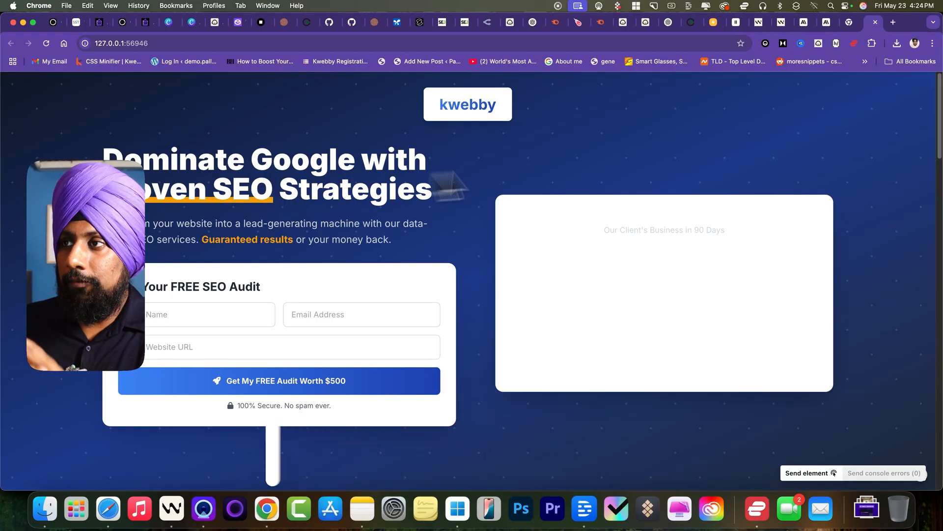
scroll(down, 3)
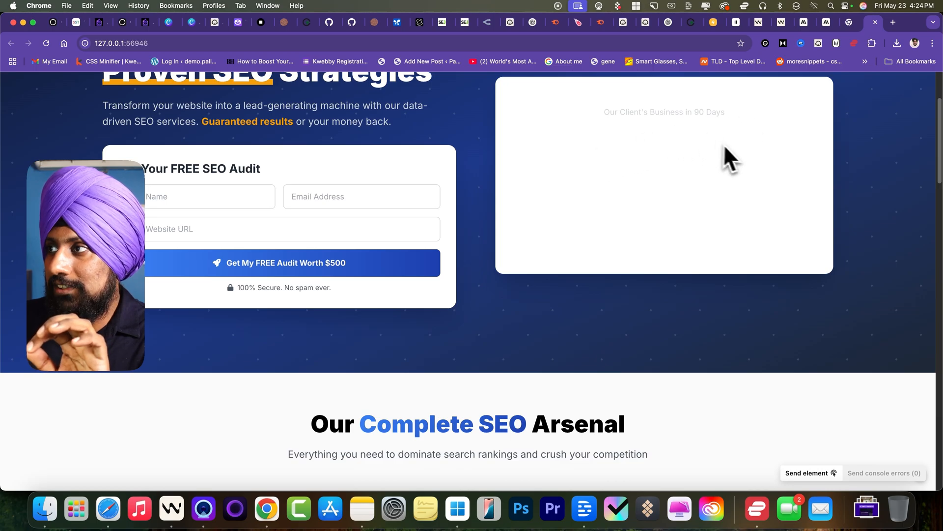
scroll(up, 3)
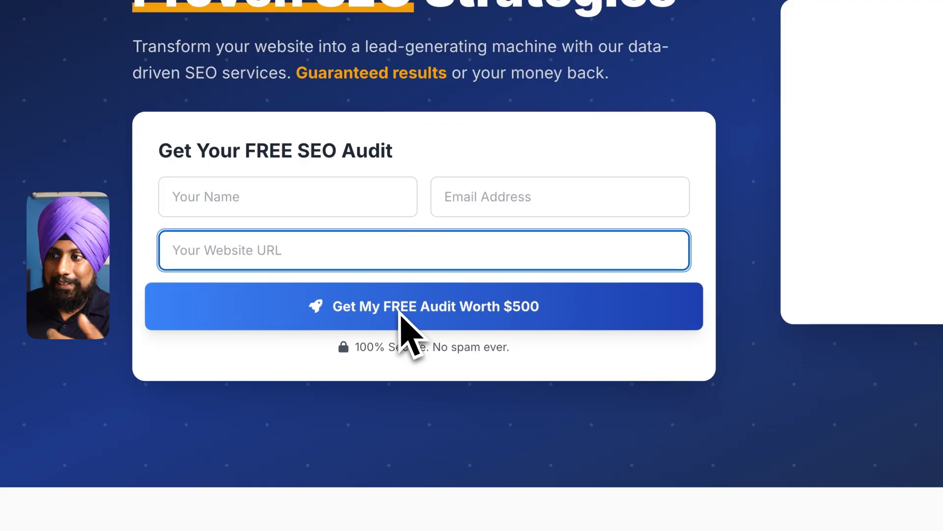
scroll(down, 3)
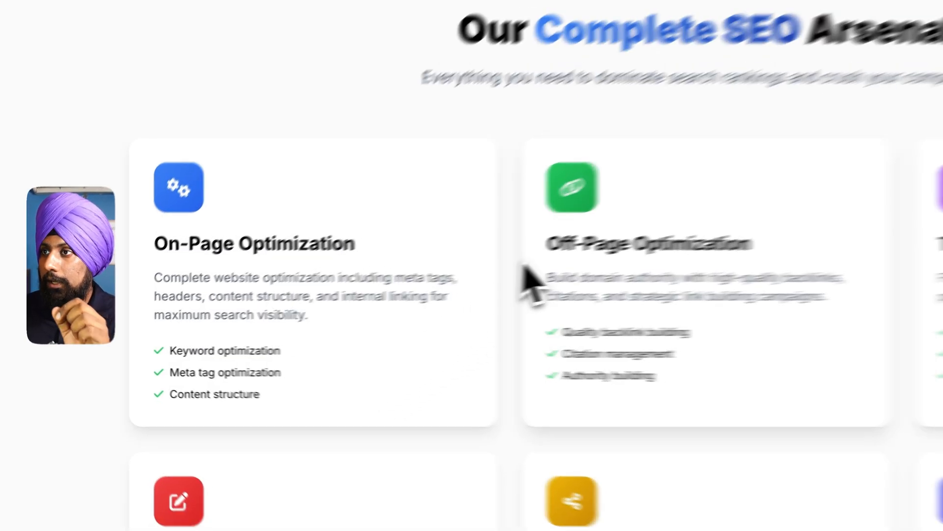
scroll(down, 3)
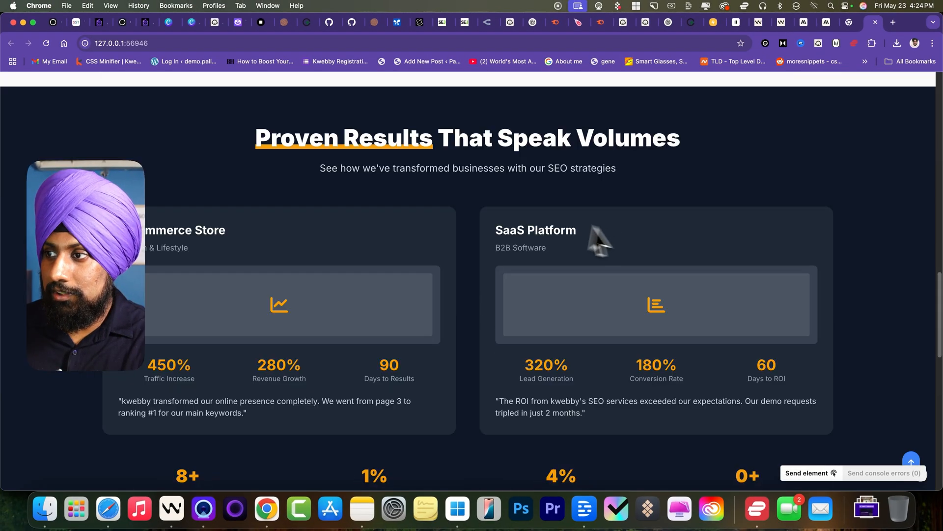
scroll(down, 3)
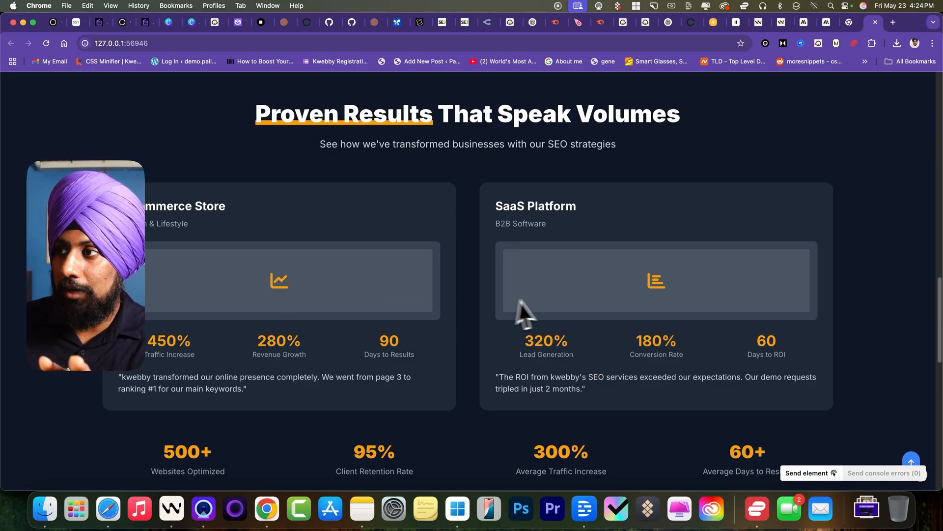
scroll(down, 3)
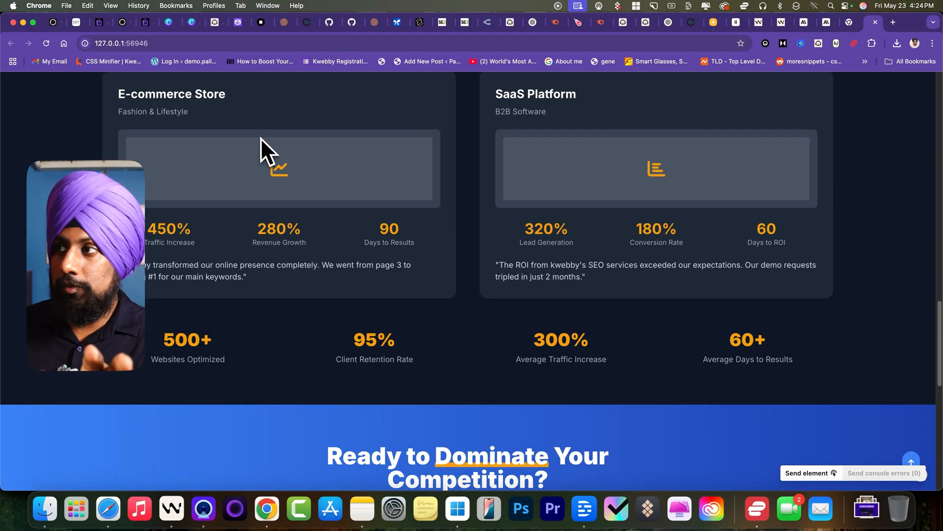
scroll(down, 3)
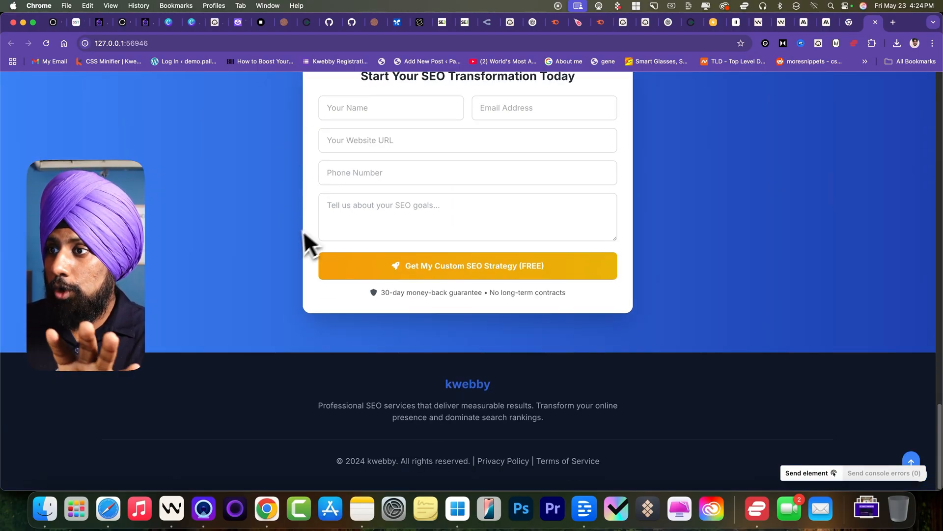
scroll(up, 3)
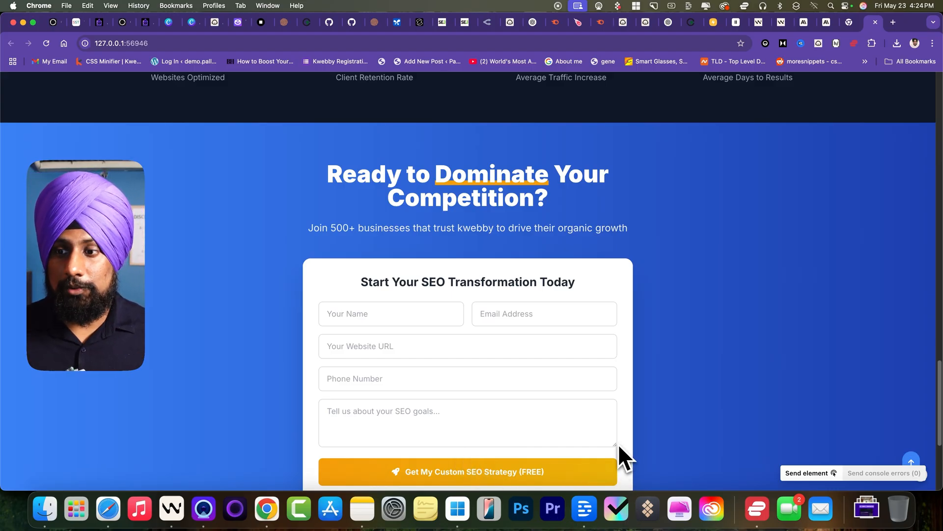
mouse_move(247, 455)
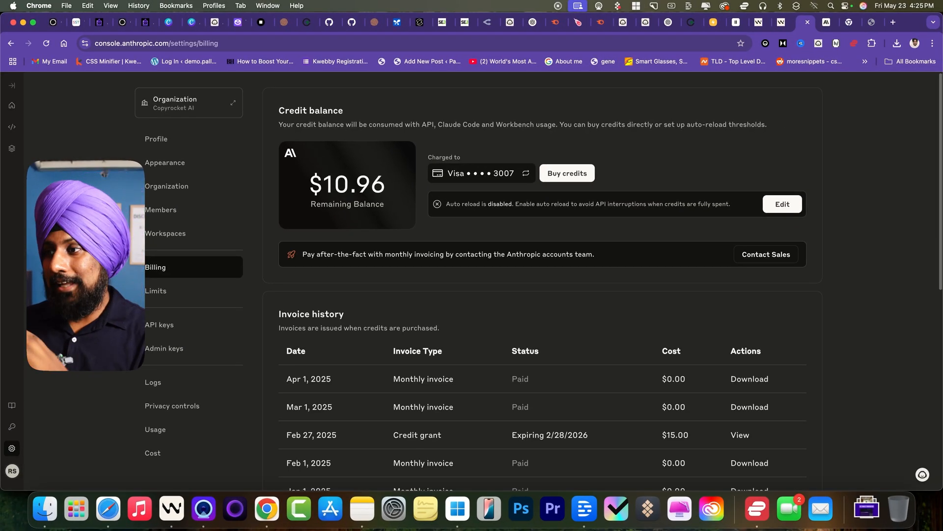
mouse_move(166, 185)
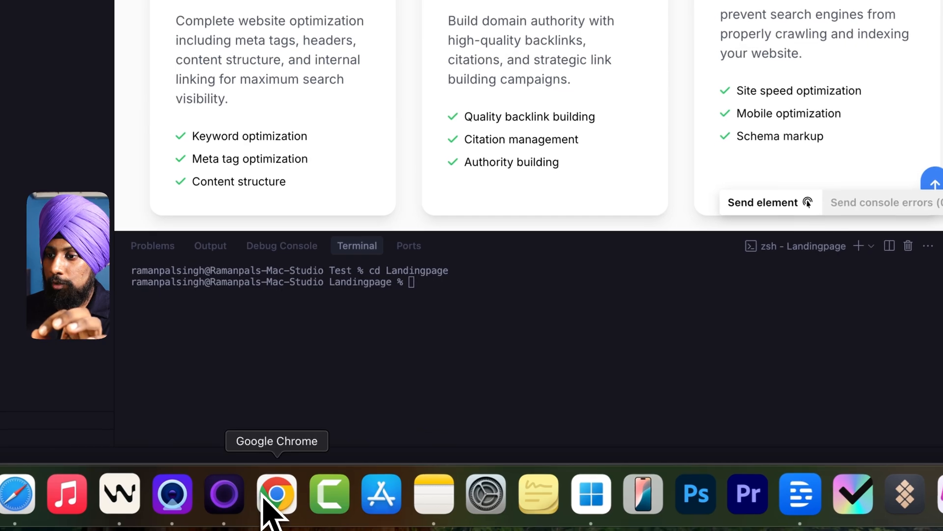
click(276, 494)
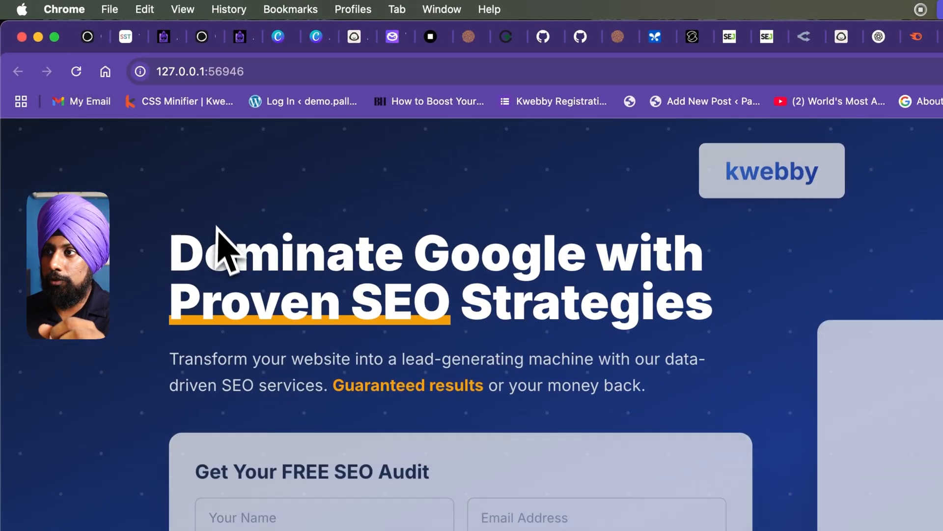
scroll(down, 3)
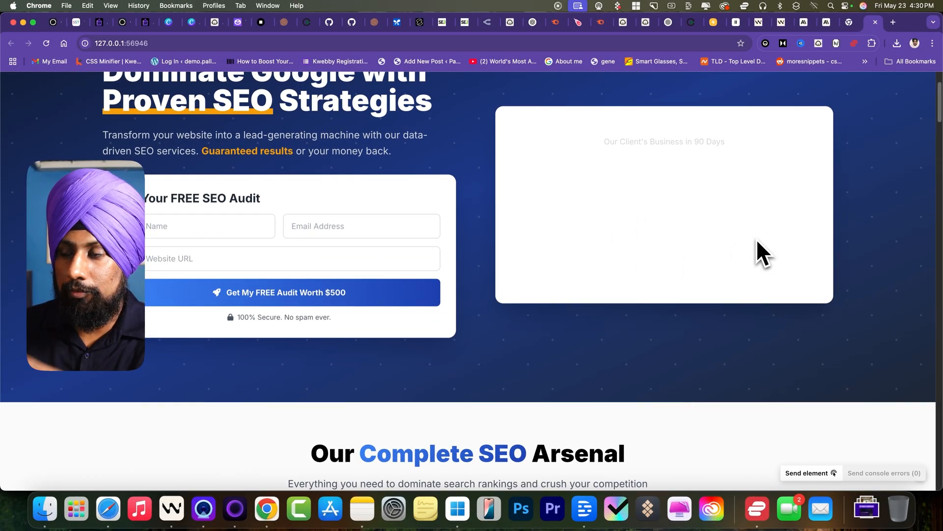
scroll(down, 3)
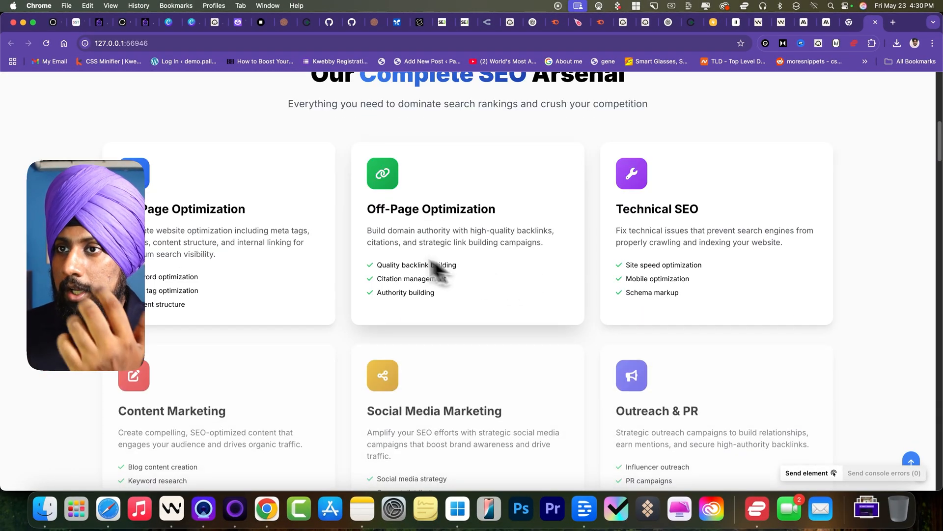
scroll(down, 3)
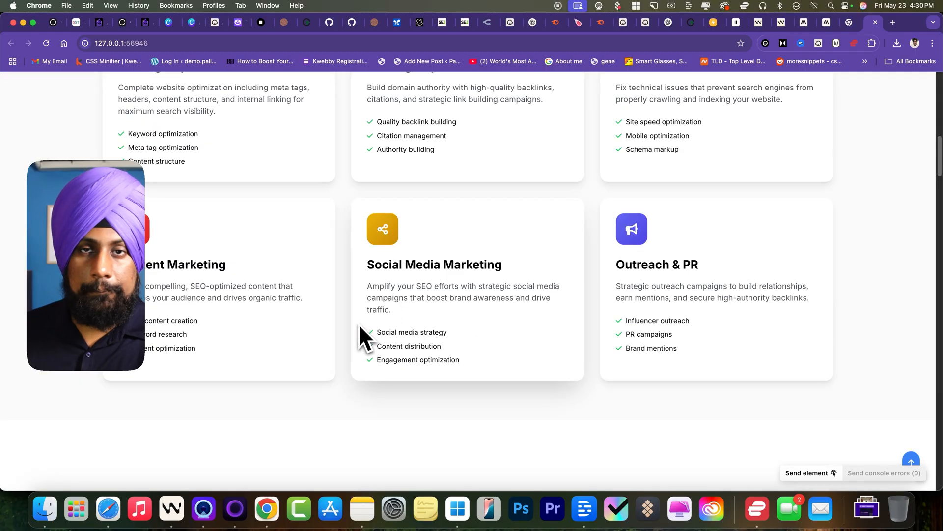
scroll(up, 3)
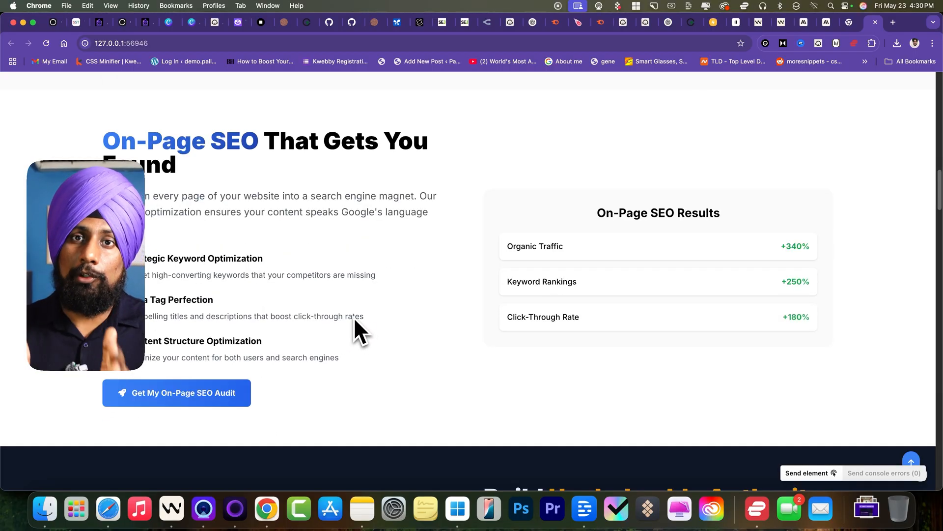
mouse_move(105, 123)
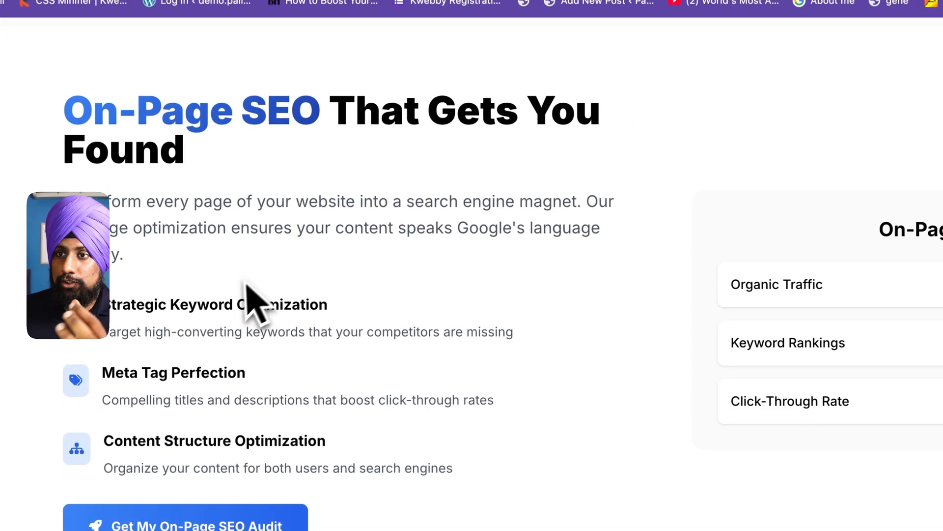
scroll(down, 3)
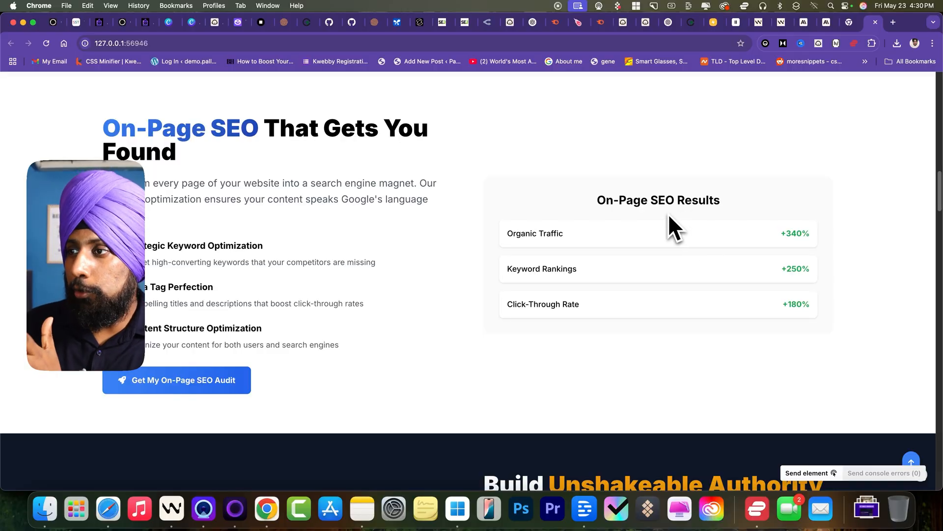
scroll(down, 3)
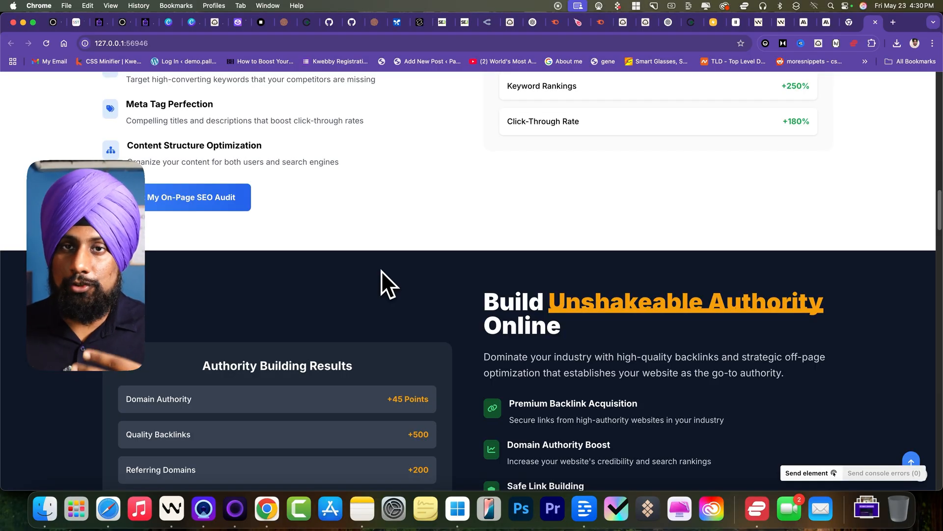
scroll(down, 3)
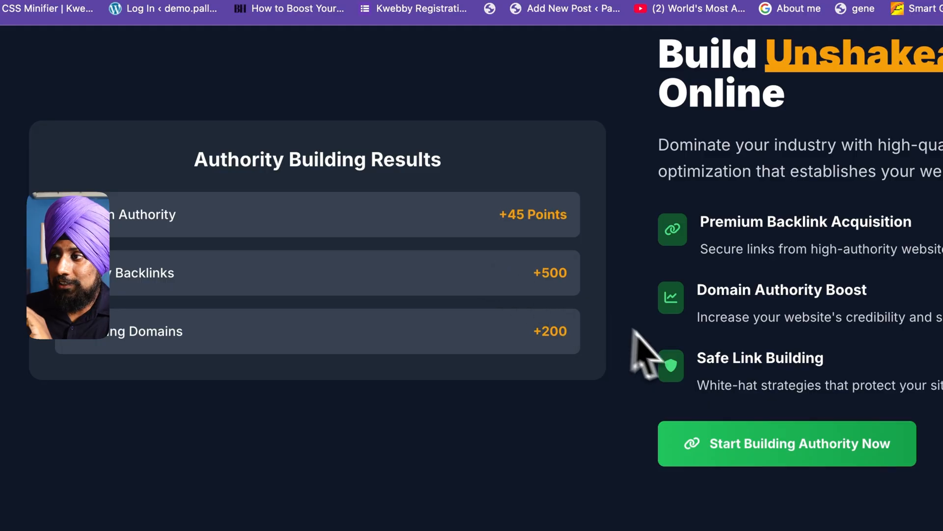
scroll(up, 3)
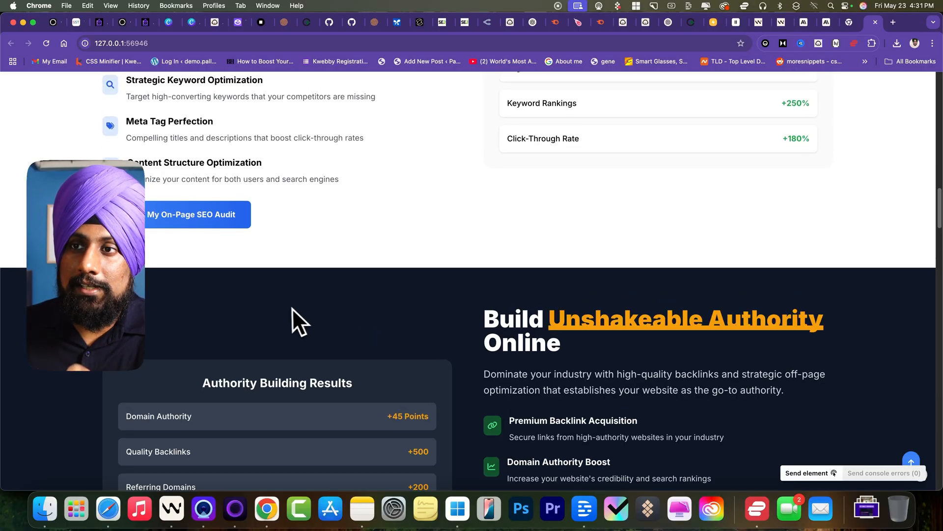
scroll(down, 3)
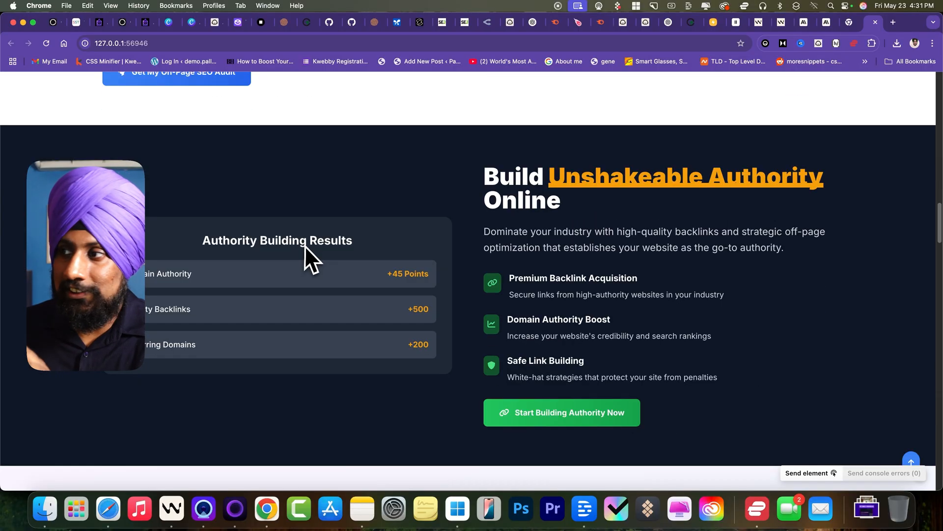
mouse_move(528, 213)
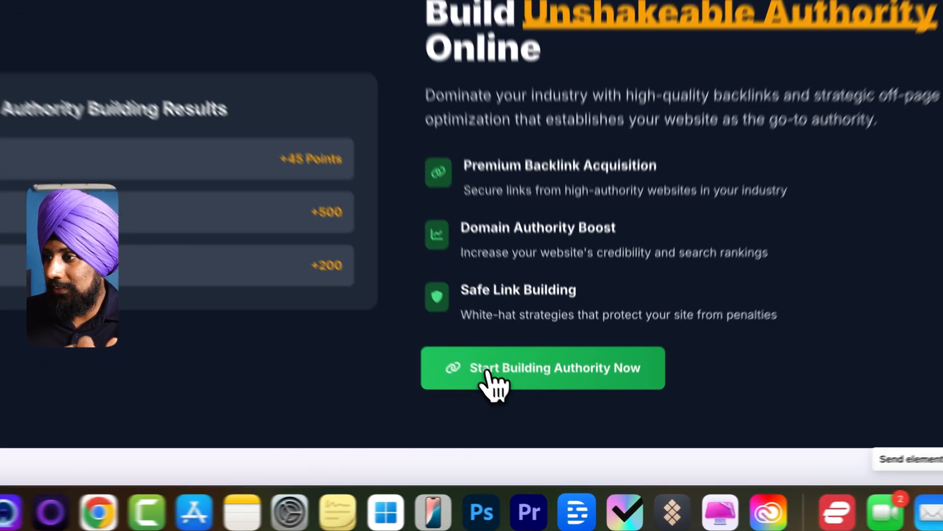
click(542, 368)
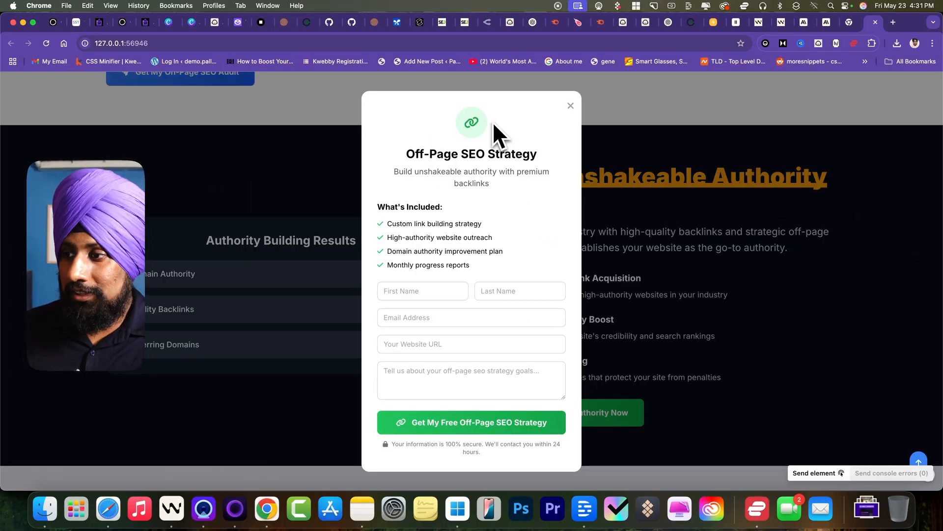
click(471, 344)
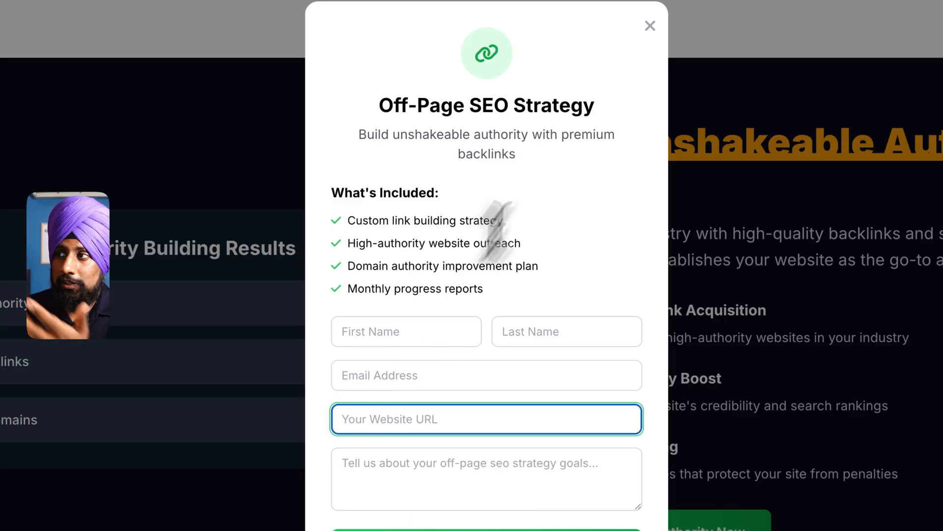
click(650, 26)
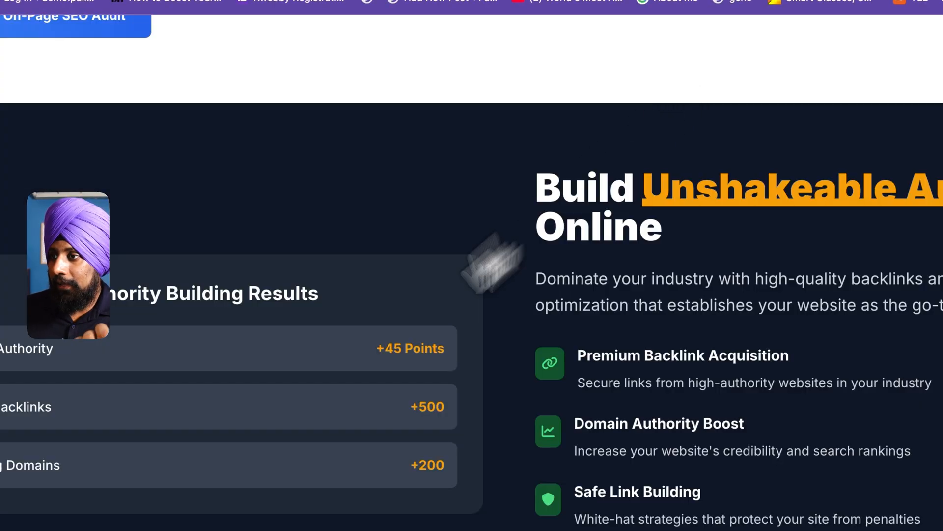
scroll(down, 3)
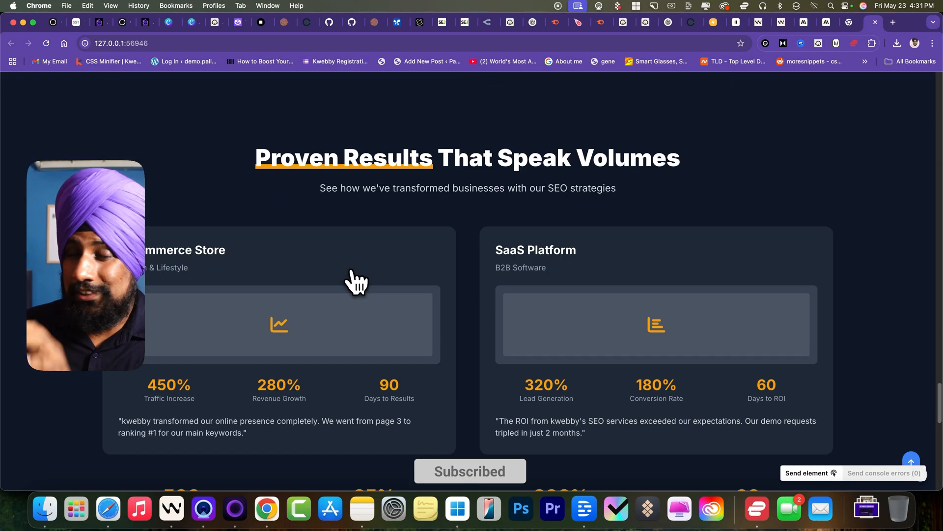
scroll(up, 3)
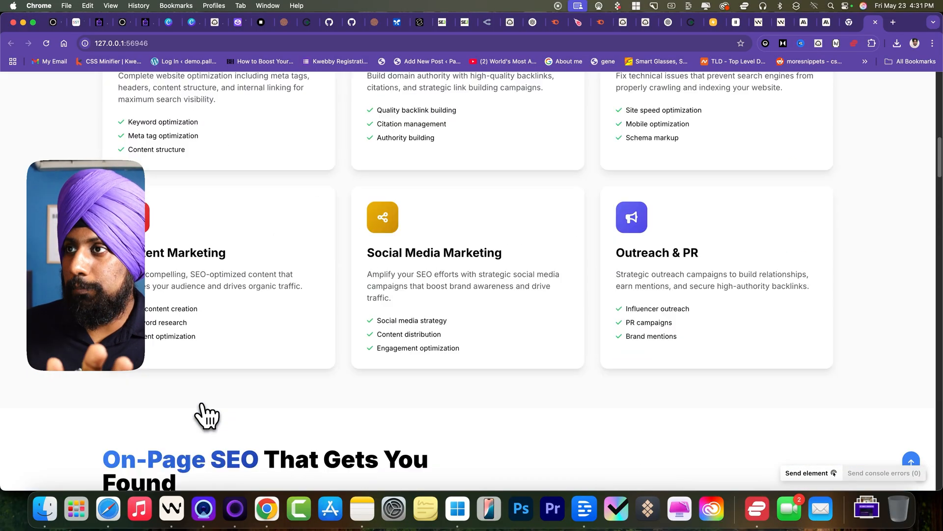
scroll(up, 3)
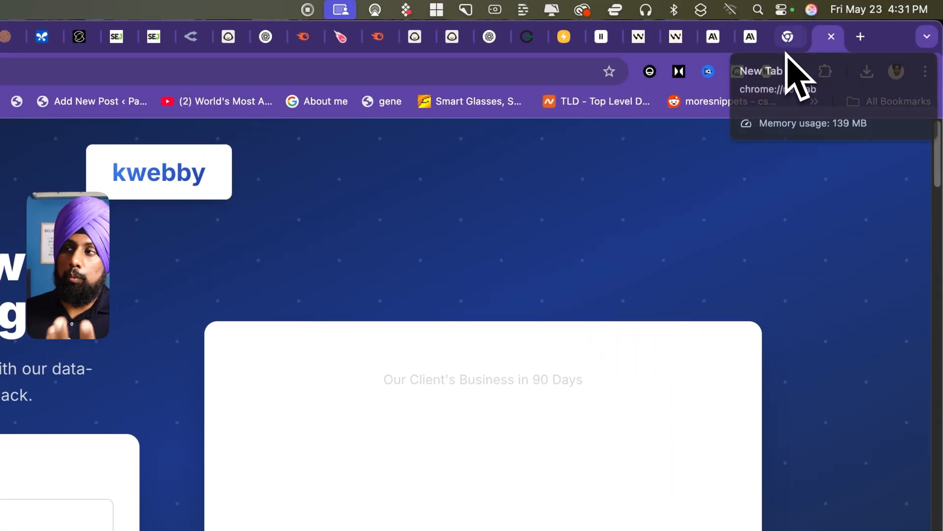
click(829, 37)
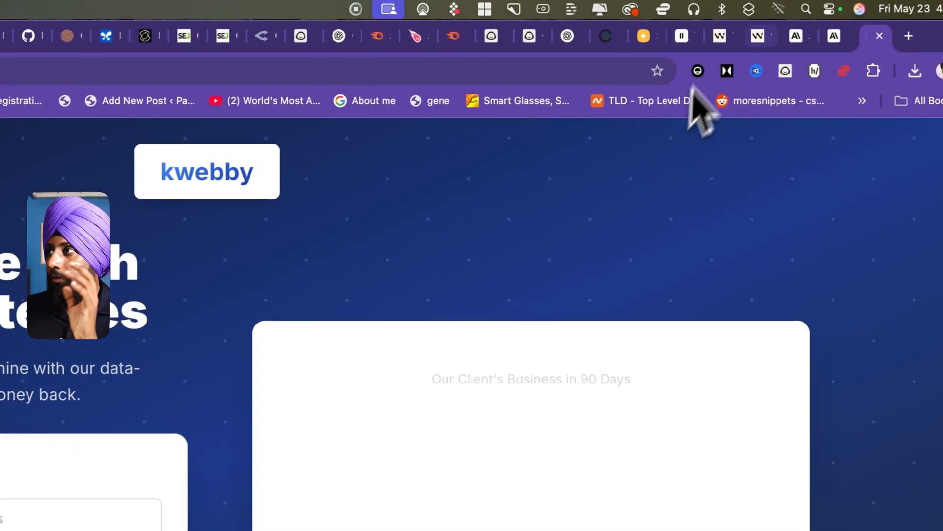
click(710, 37)
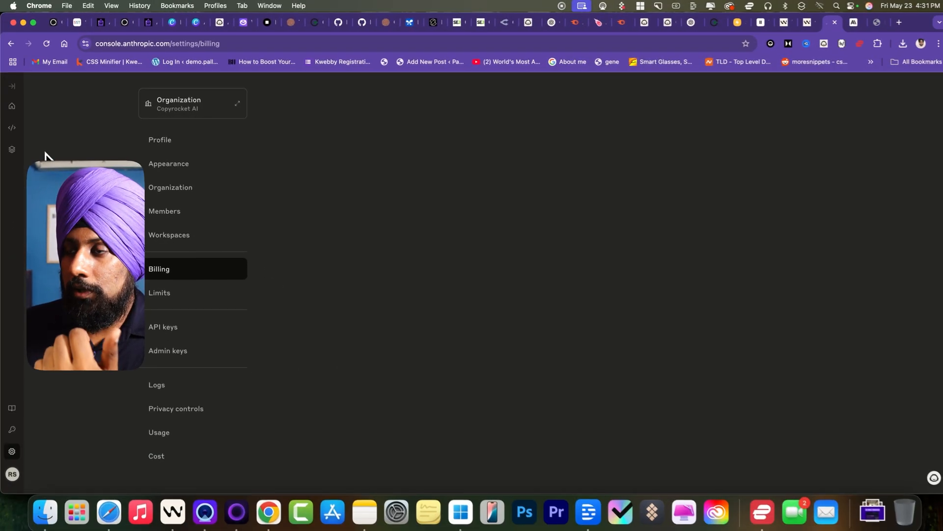
Open Settings > Billing for the organization in Anthropic Console
click(158, 268)
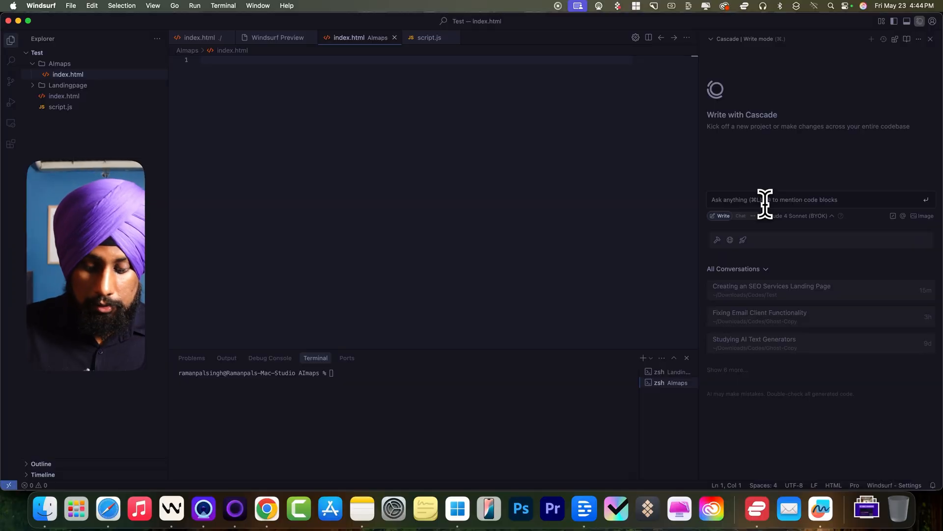
Enter a 'create a react' app prompt in the Cascade chat
text(create a react)
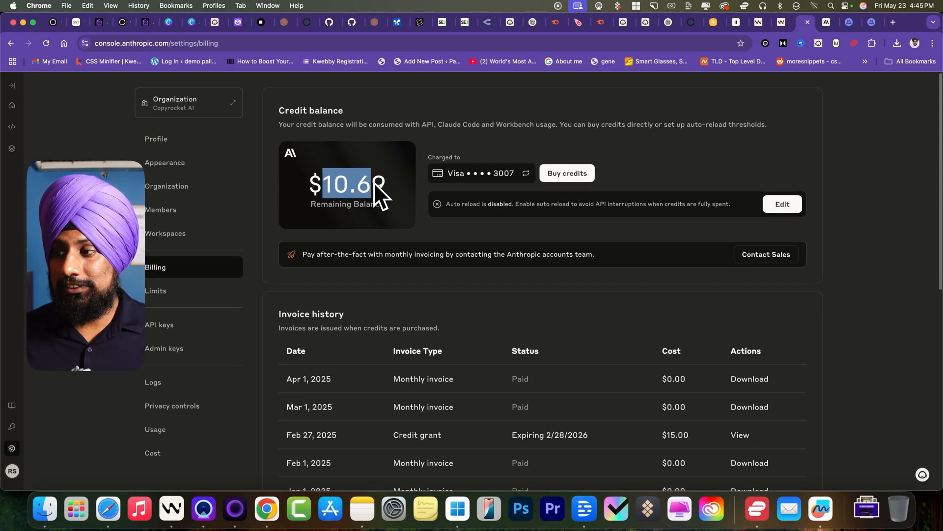
mouse_move(289, 359)
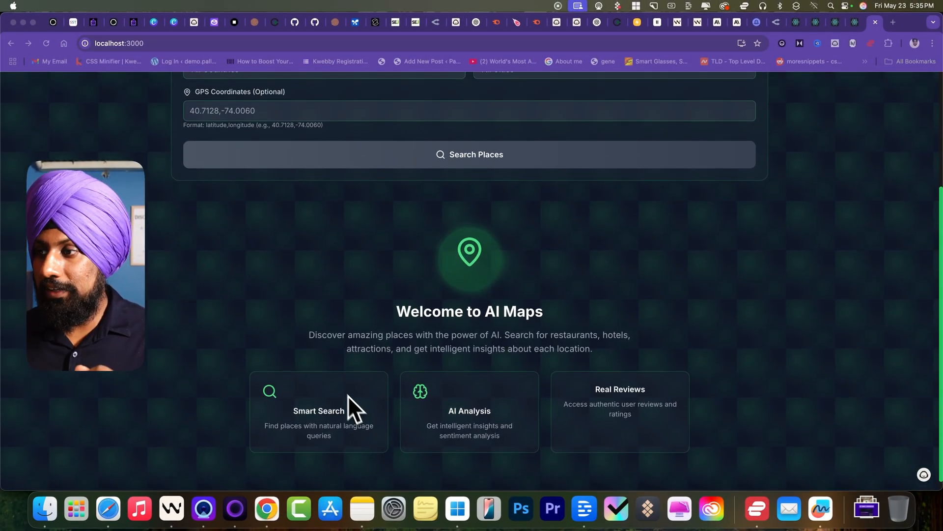
Search AI Maps for 'dentist' filtered to United States and New York, NY
scroll(up, 3)
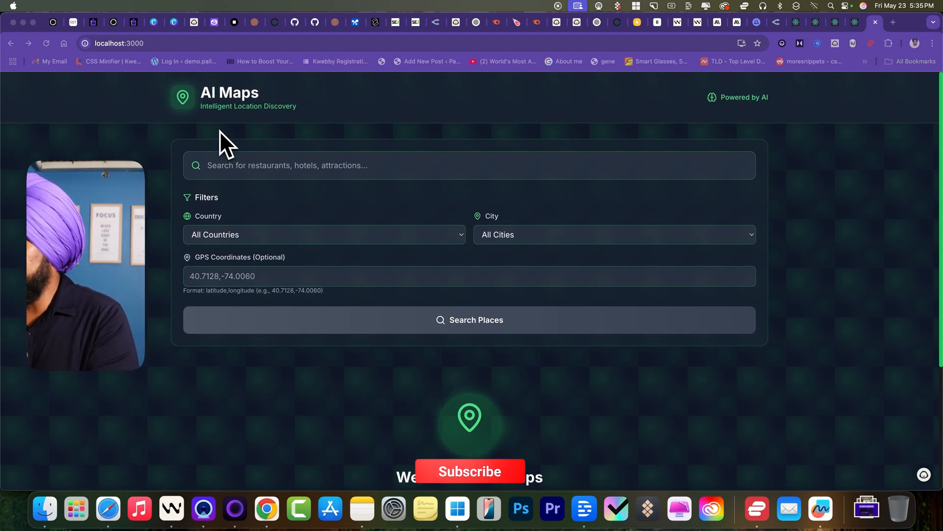
click(469, 471)
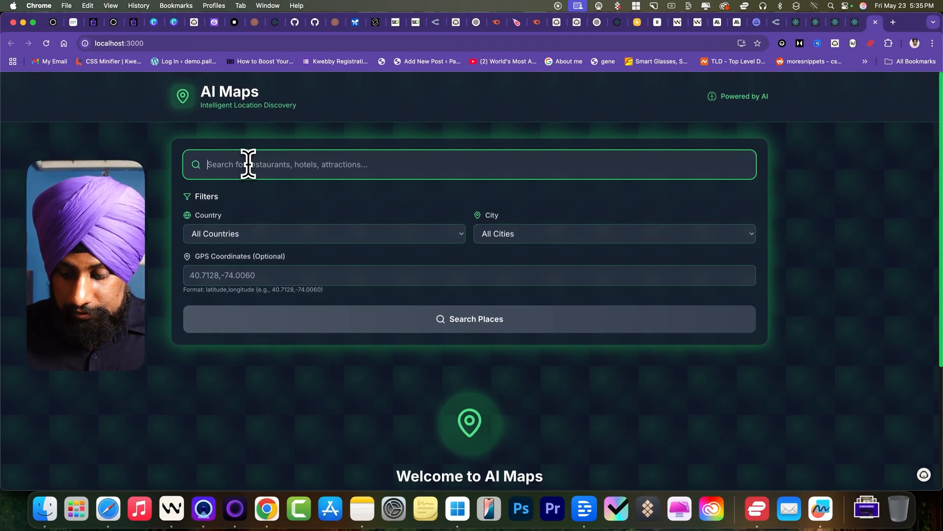
text(dentist)
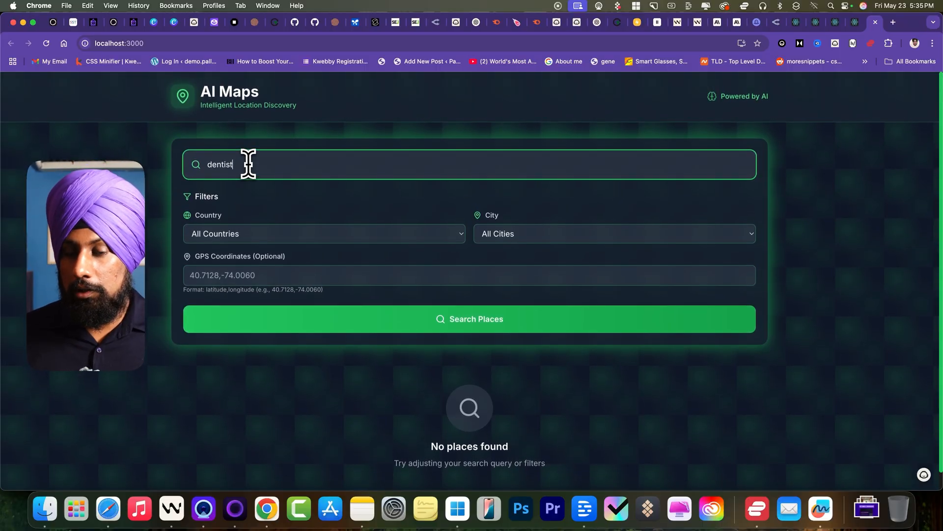
click(324, 233)
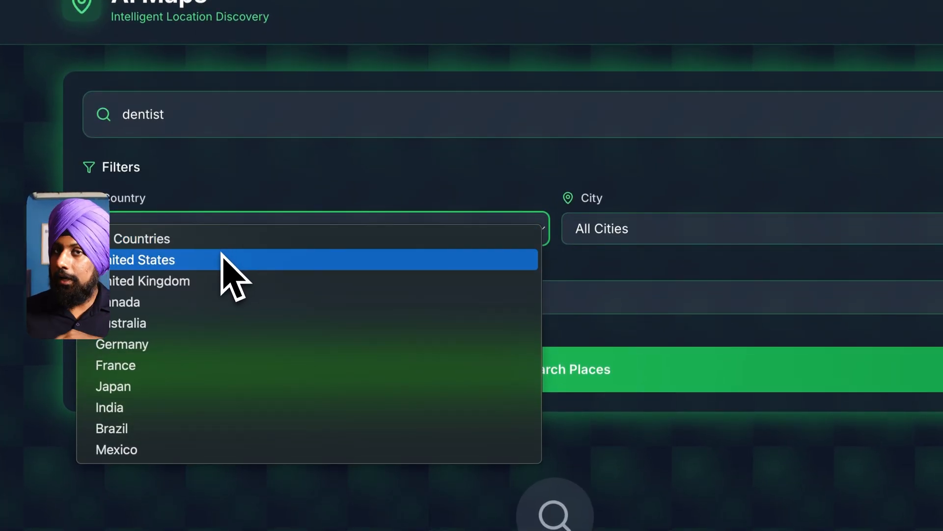
click(141, 239)
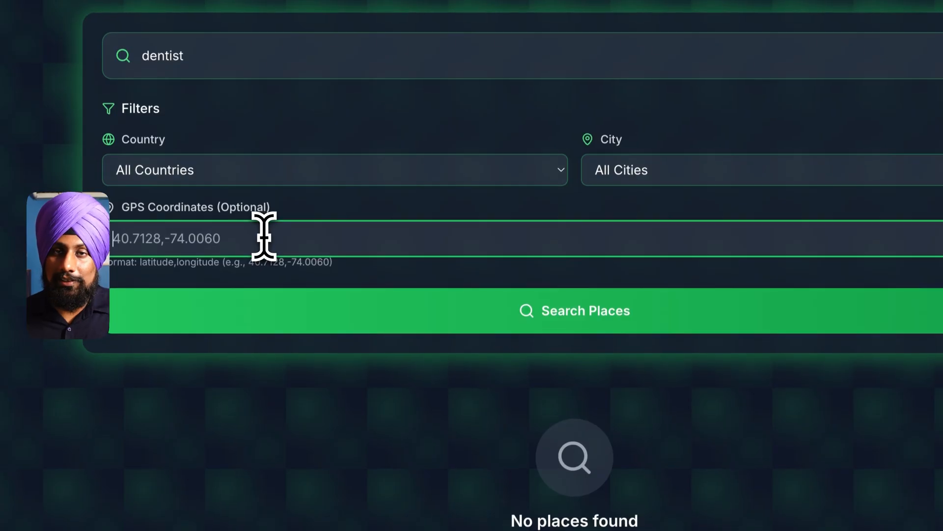
click(334, 169)
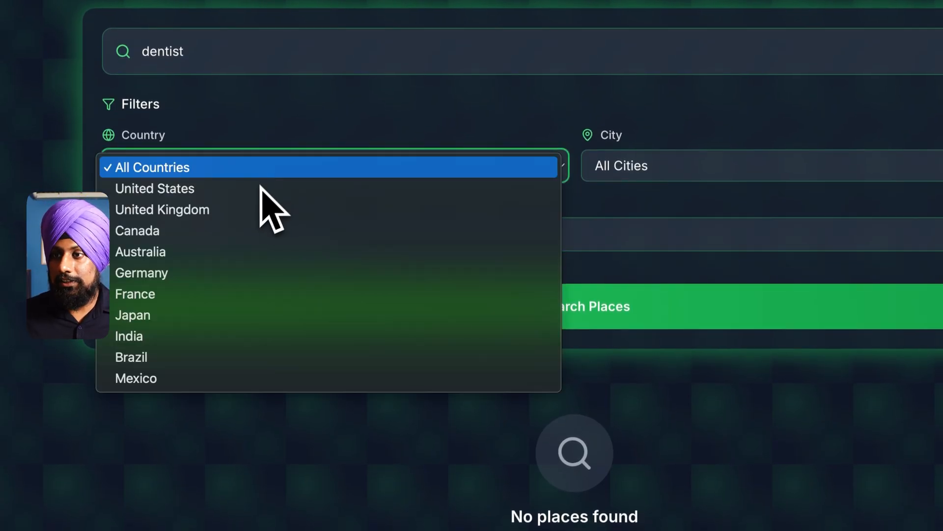
click(154, 188)
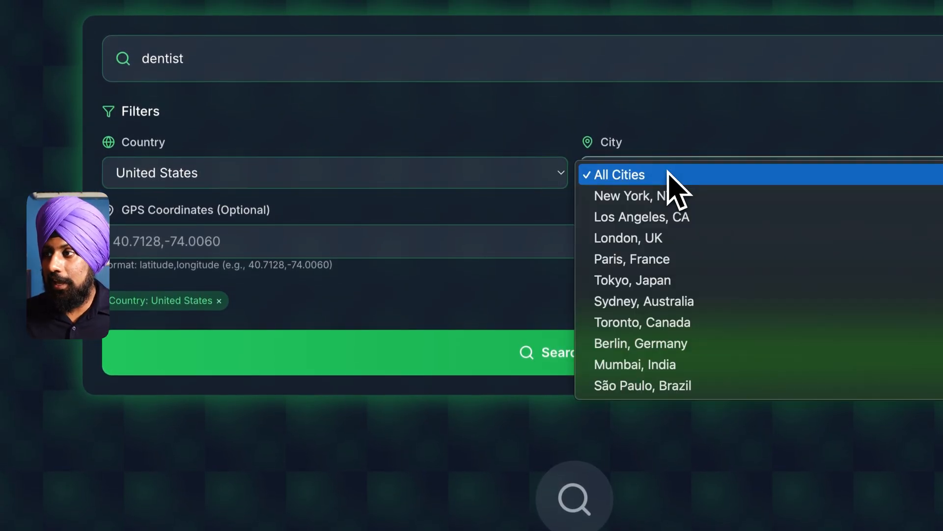
click(630, 196)
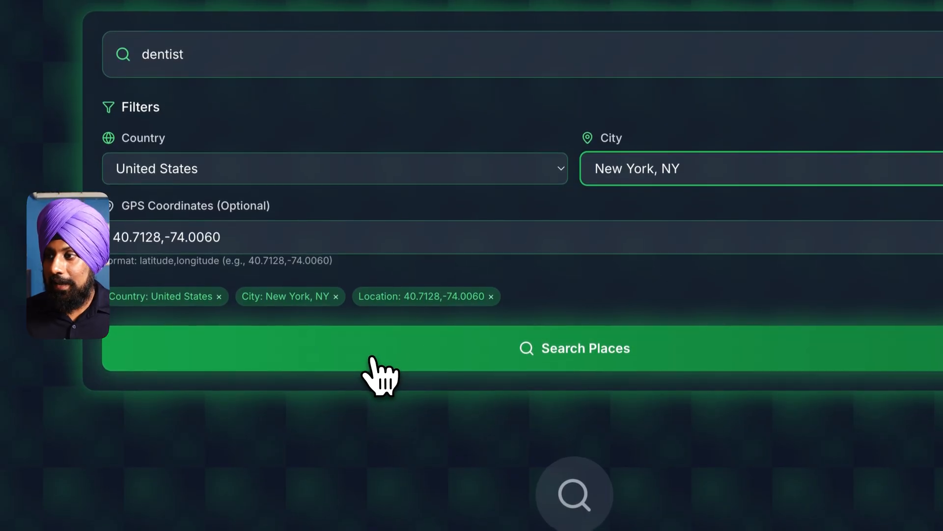
click(574, 348)
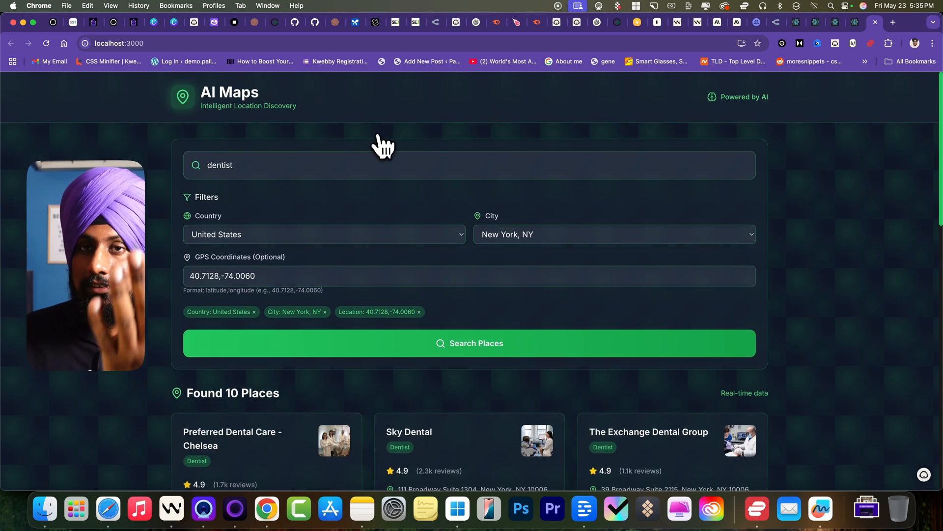
Browse the ten dentist results and open AI analysis for Preferred Dental Care - Chelsea
scroll(down, 3)
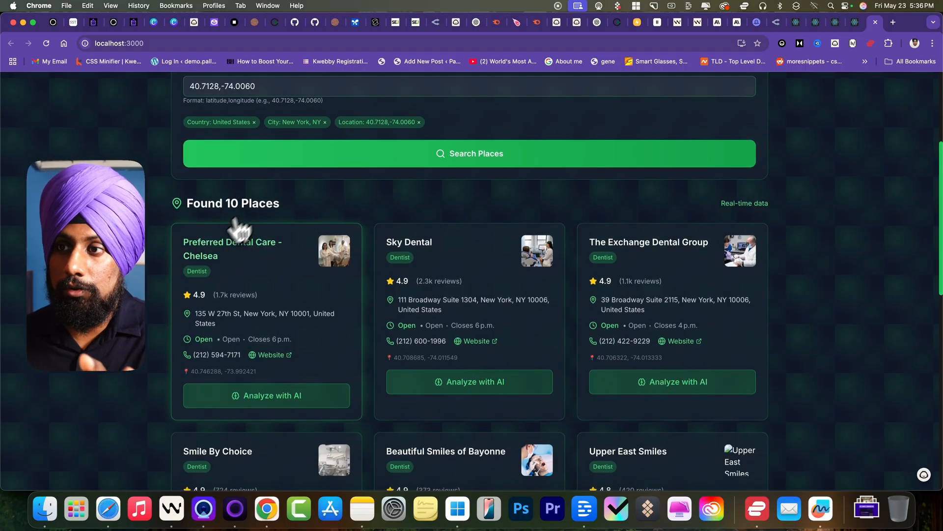
scroll(down, 3)
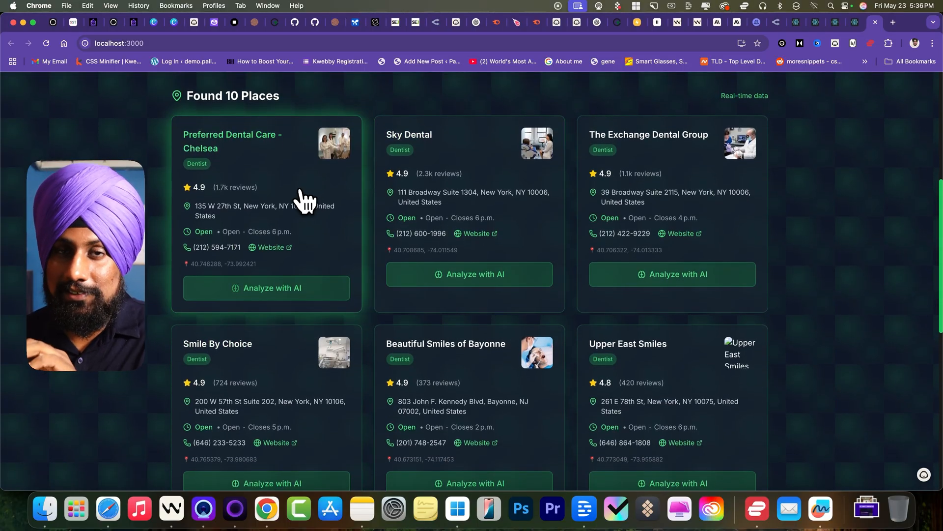
scroll(up, 3)
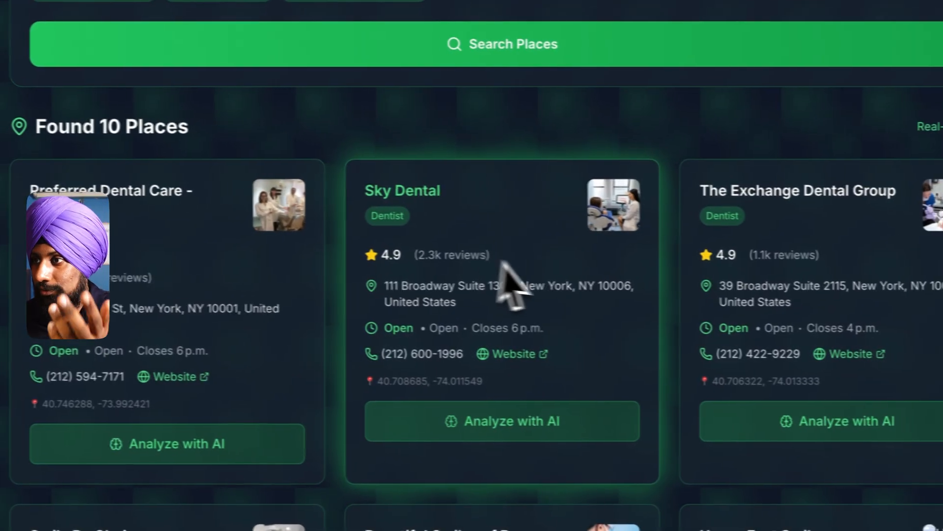
scroll(down, 3)
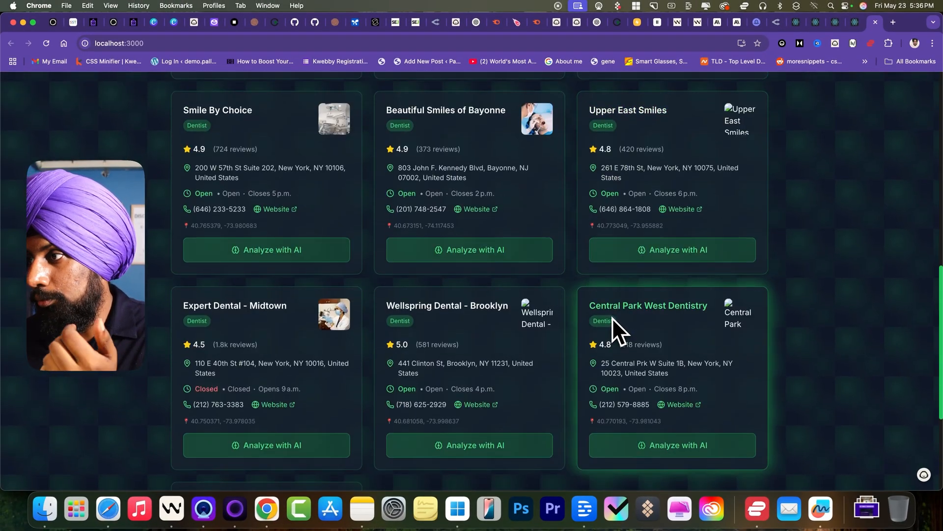
scroll(up, 3)
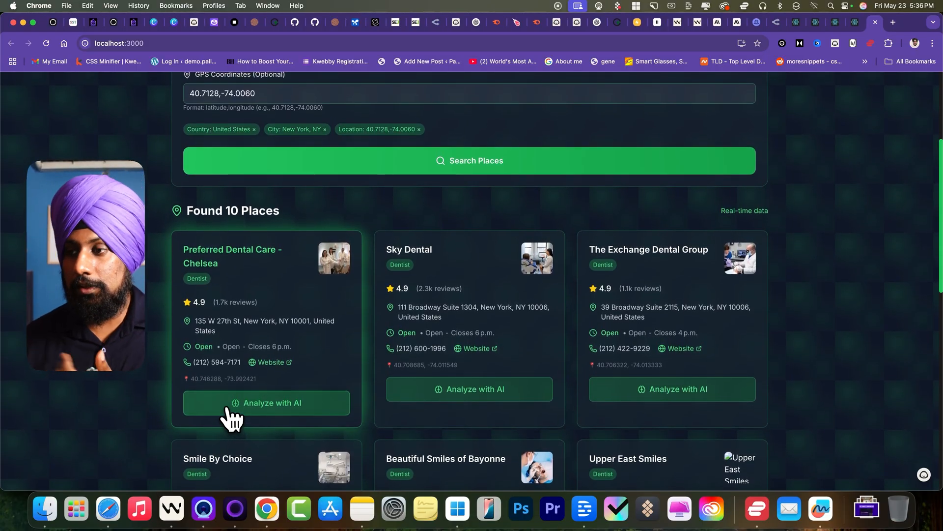
click(266, 403)
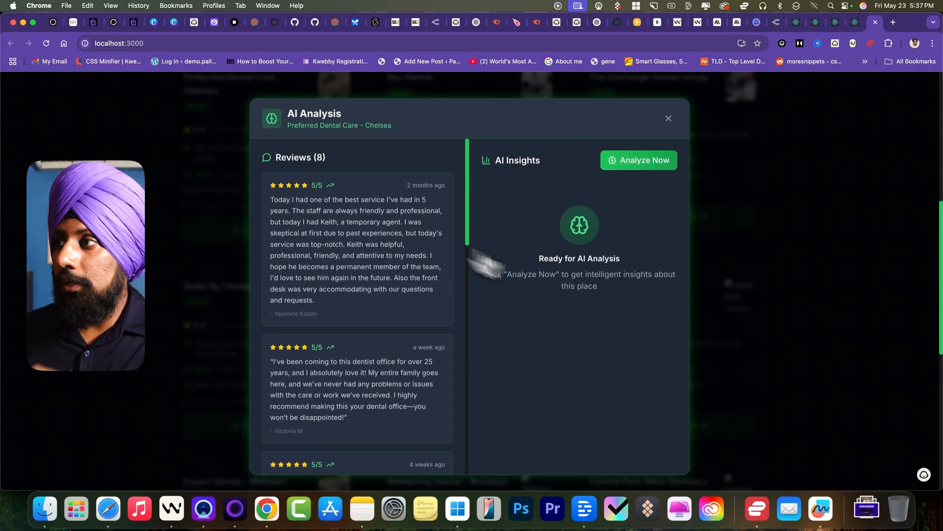
Generate AI insights for Preferred Dental Care - Chelsea, read them, then close the panel
click(637, 160)
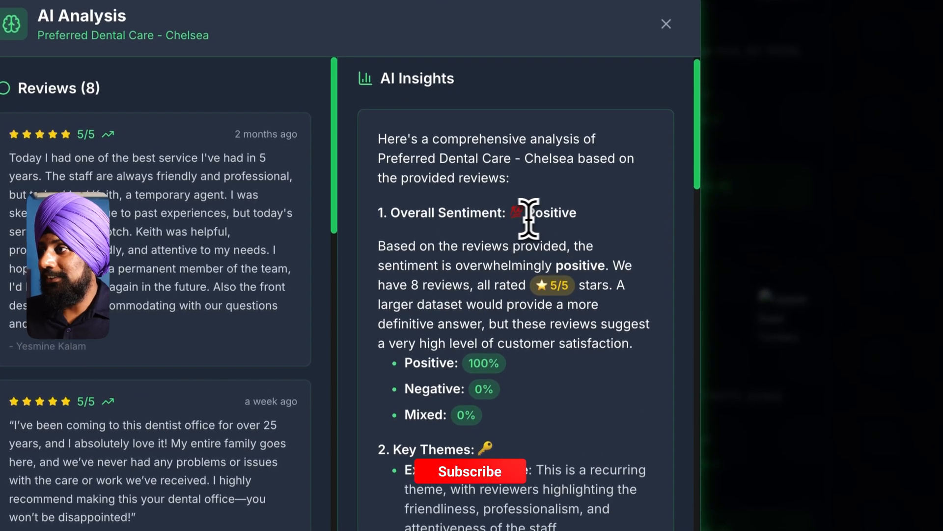
scroll(down, 3)
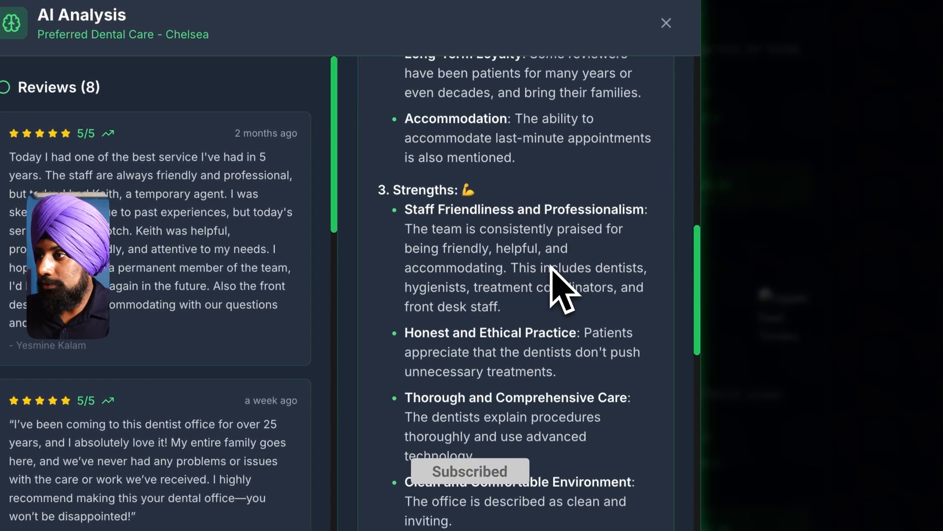
scroll(down, 3)
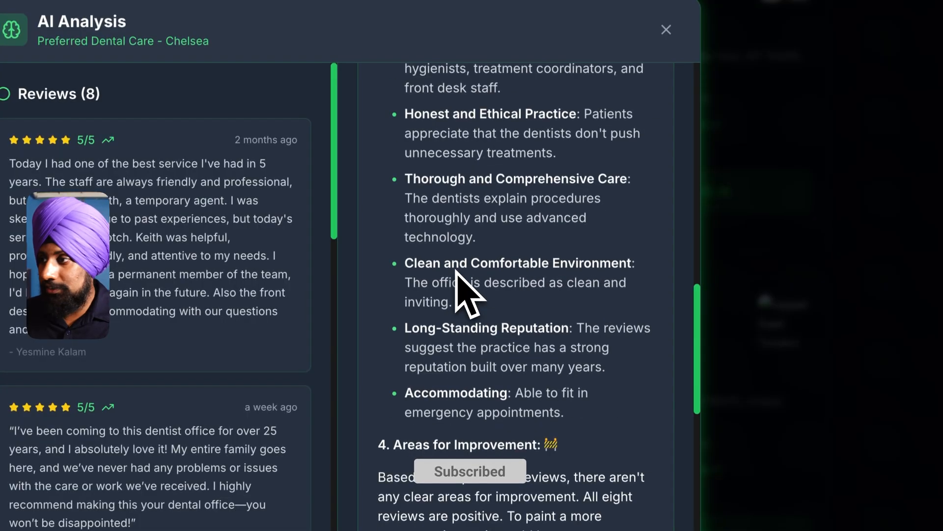
scroll(down, 3)
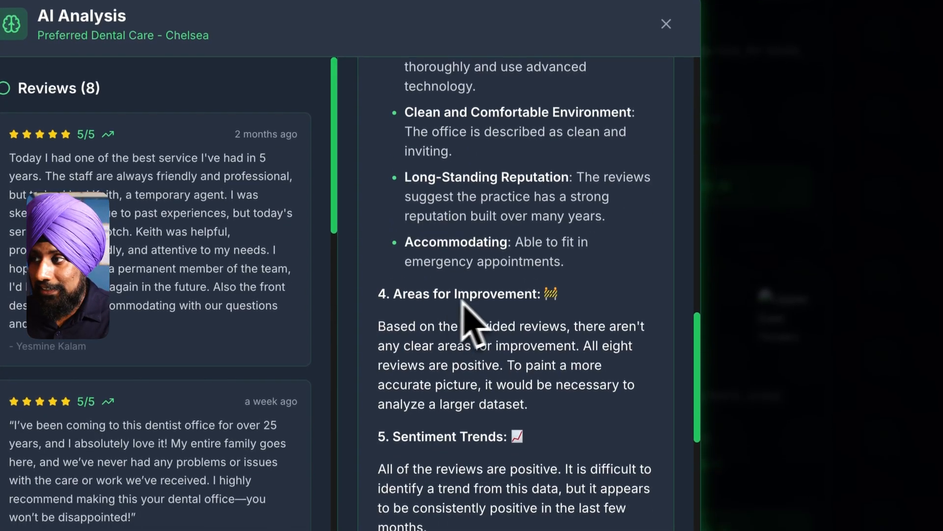
scroll(down, 3)
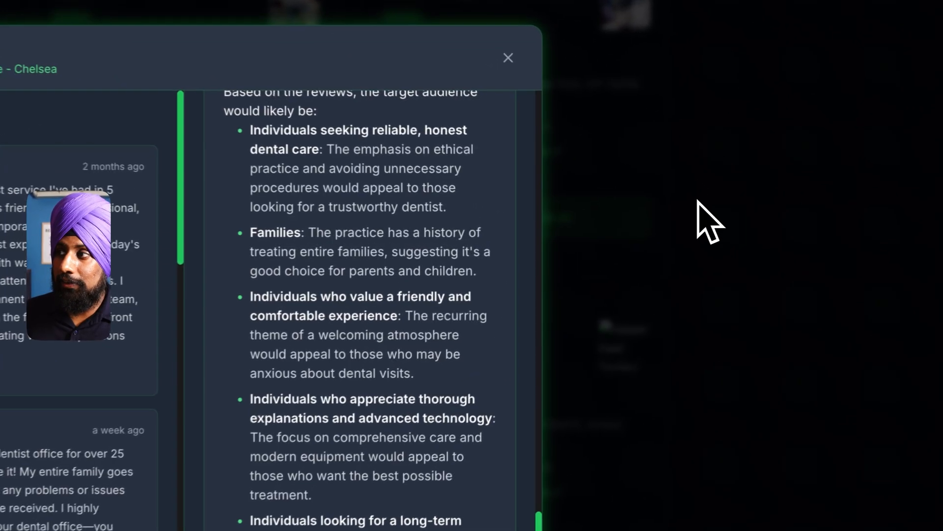
click(507, 58)
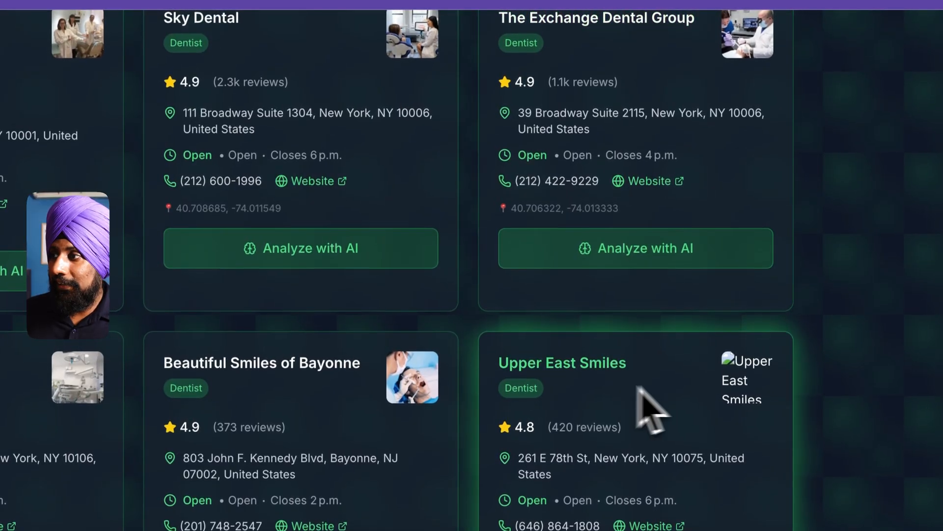
Scroll the results and open AI analysis for Beautiful Smiles of Bayonne
scroll(down, 3)
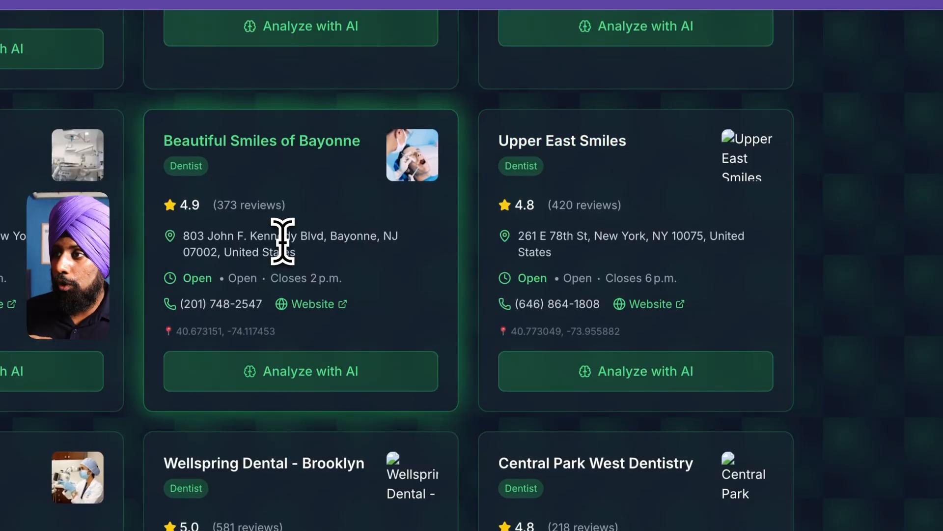
click(300, 371)
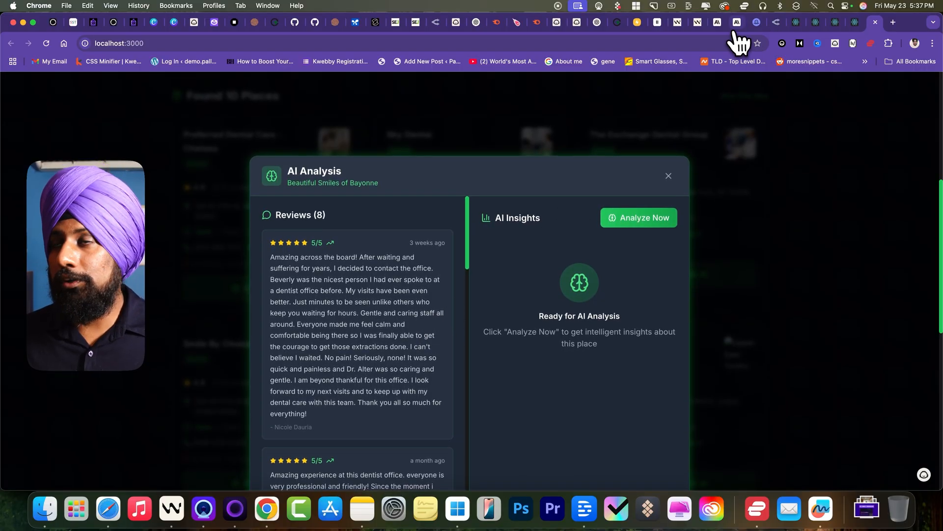
mouse_move(523, 372)
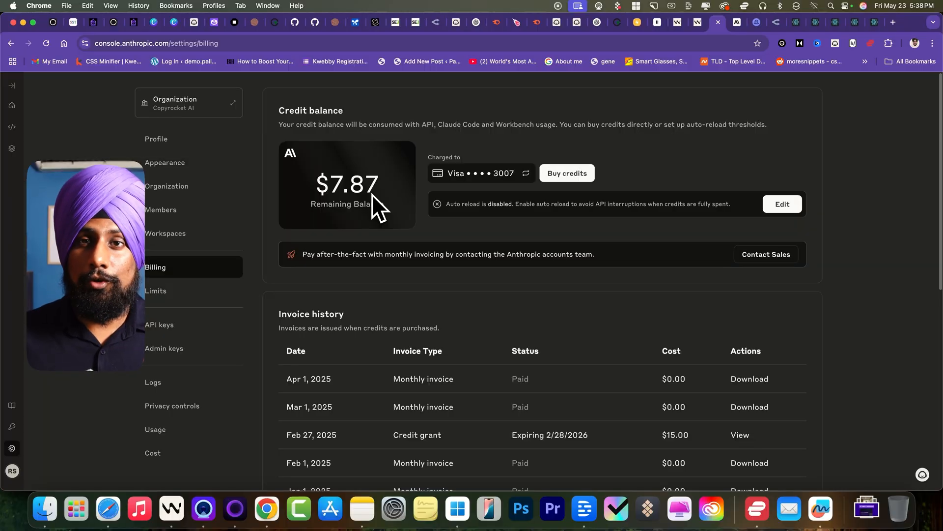
mouse_move(132, 497)
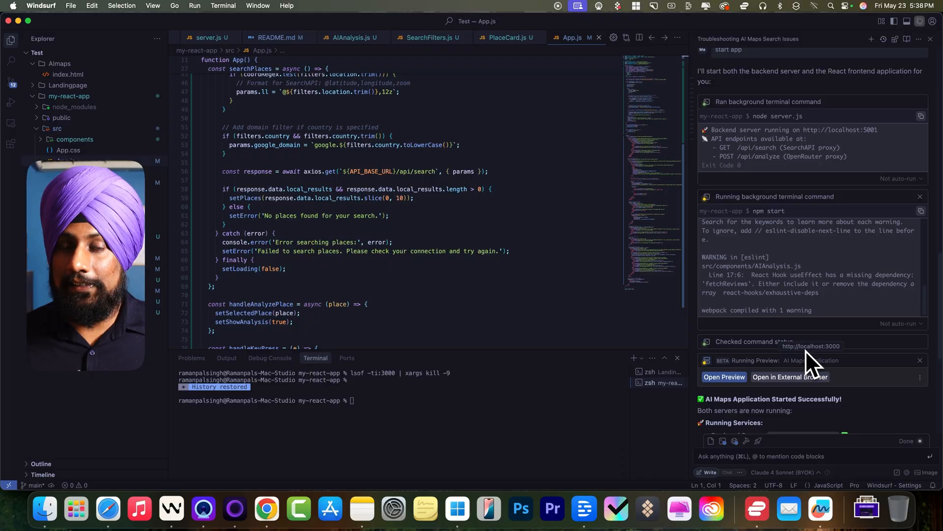
mouse_move(266, 510)
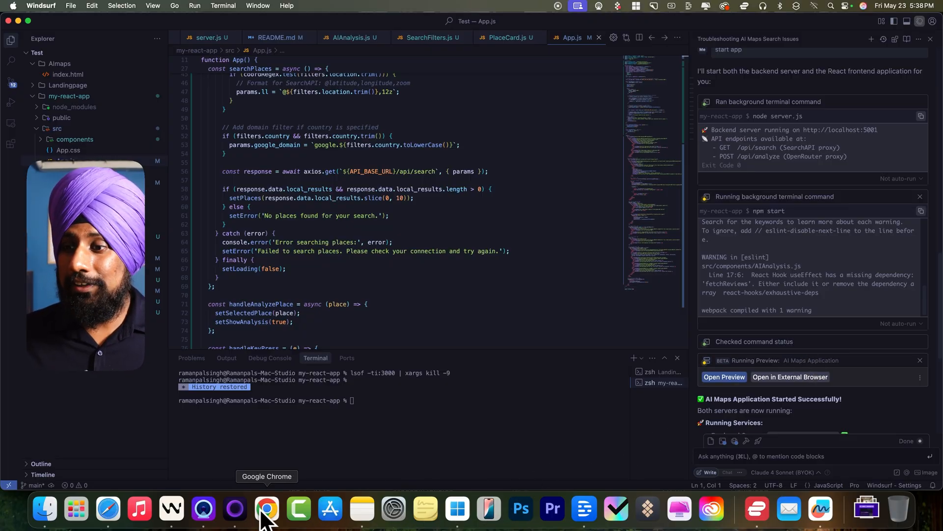
Bring the browser to the front after checking the $7.87 Anthropic credit balance
click(267, 516)
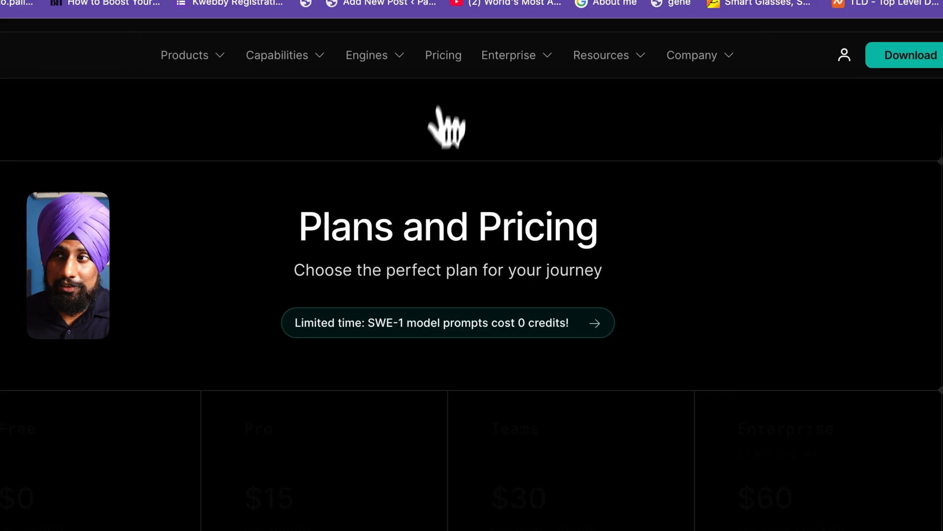
Scroll to Windsurf's Free, Pro, Teams and Enterprise plan cards, then return to Windsurf
scroll(down, 3)
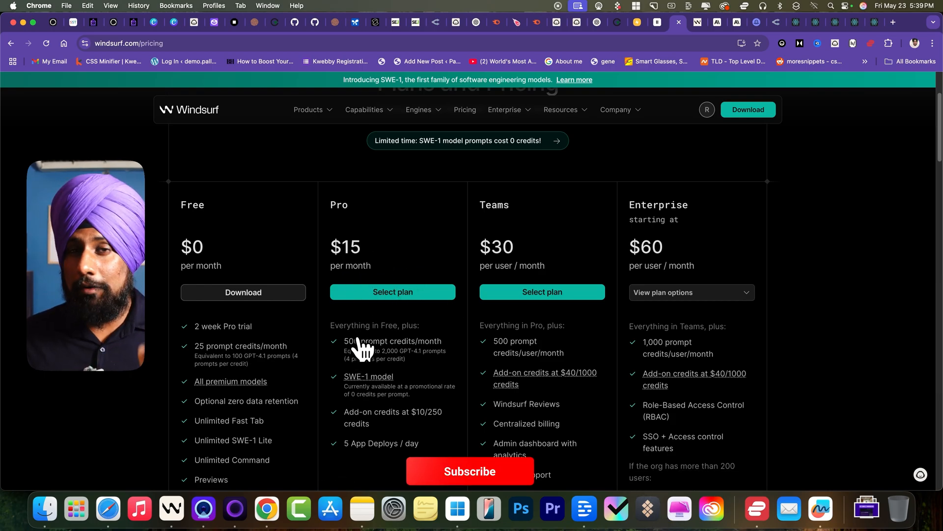
click(172, 509)
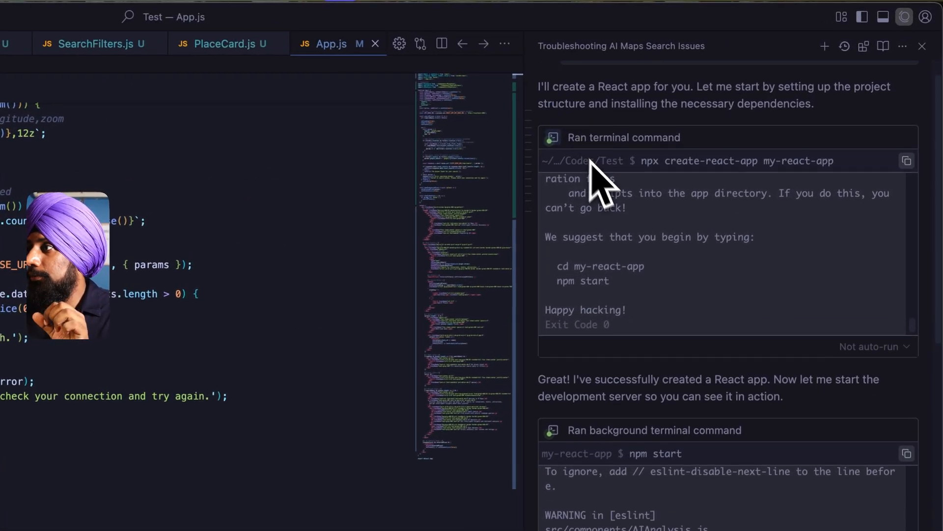
Scroll the Cascade chat to the pasted SearchAPI Google Maps reviews example
scroll(down, 3)
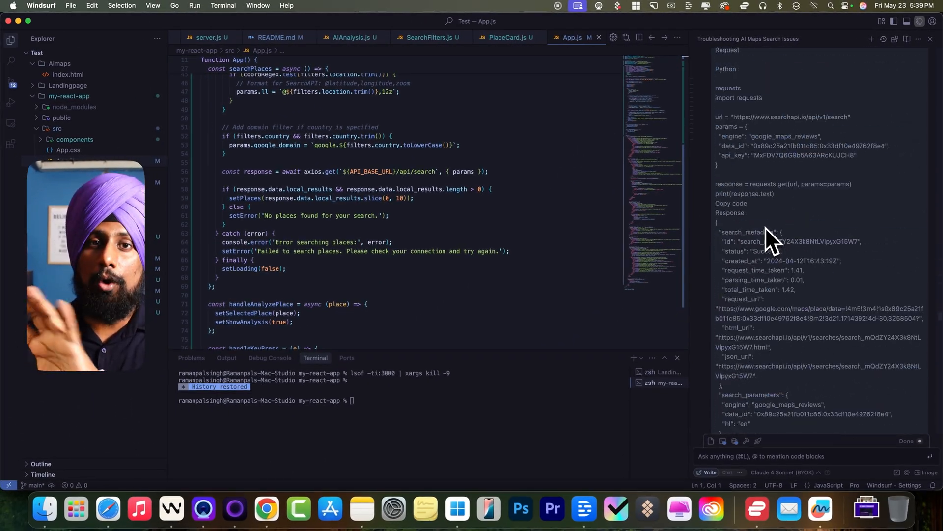
mouse_move(378, 295)
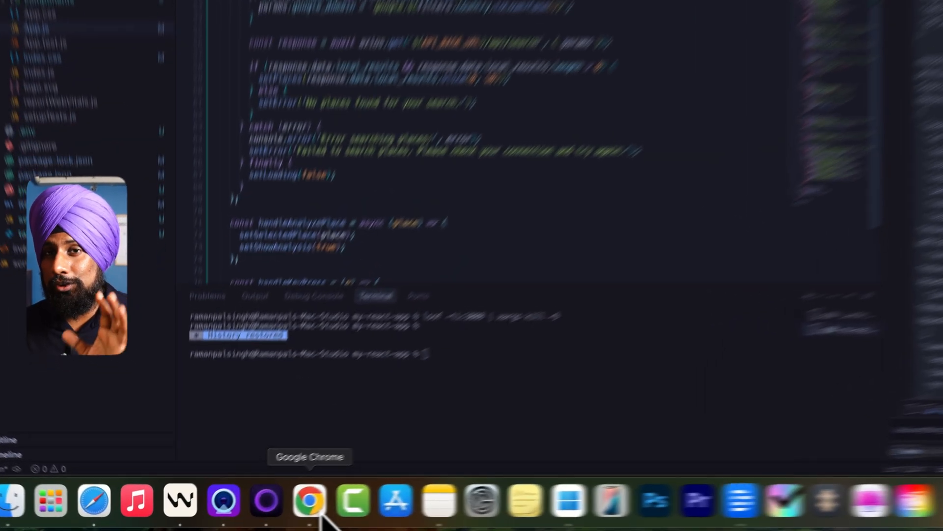
Return to Chrome's Windsurf pricing page showing the $15 Pro plan with 500 credits
click(309, 500)
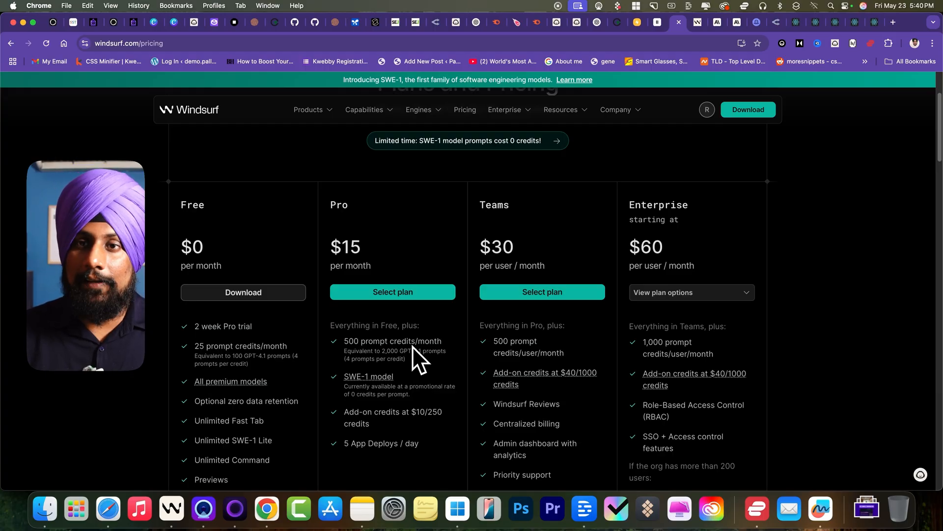
mouse_move(369, 382)
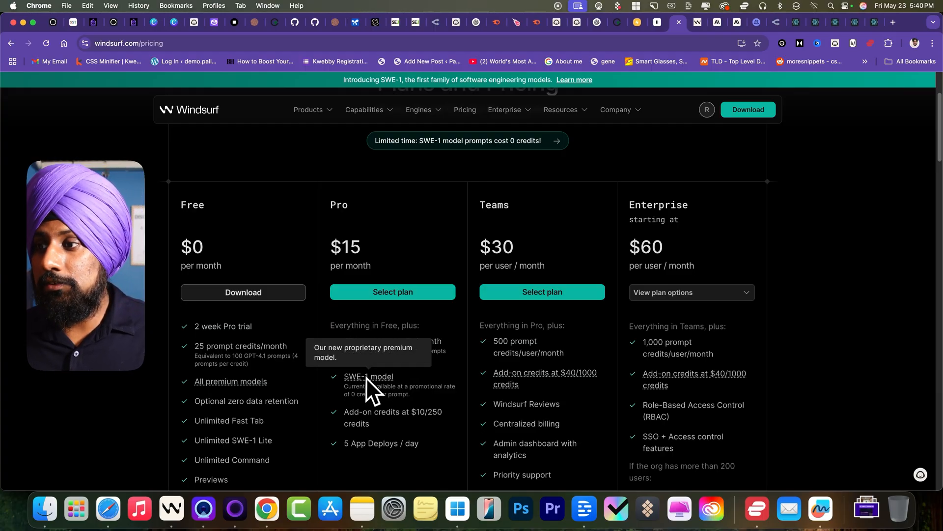
mouse_move(399, 391)
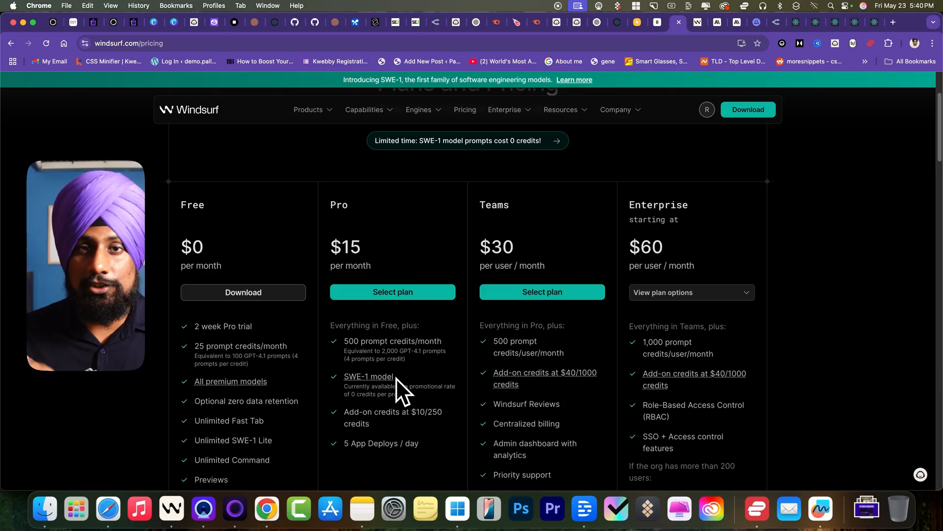